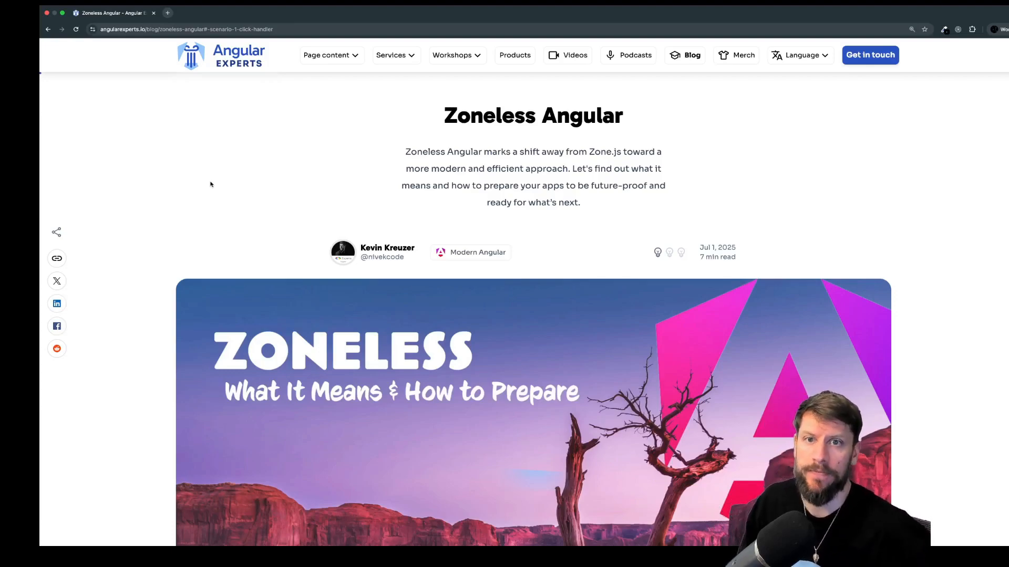
# Scroll from the article's title and hero image down to 'Wait, What's Zone.js Again?'.
pyautogui.scroll(-3)
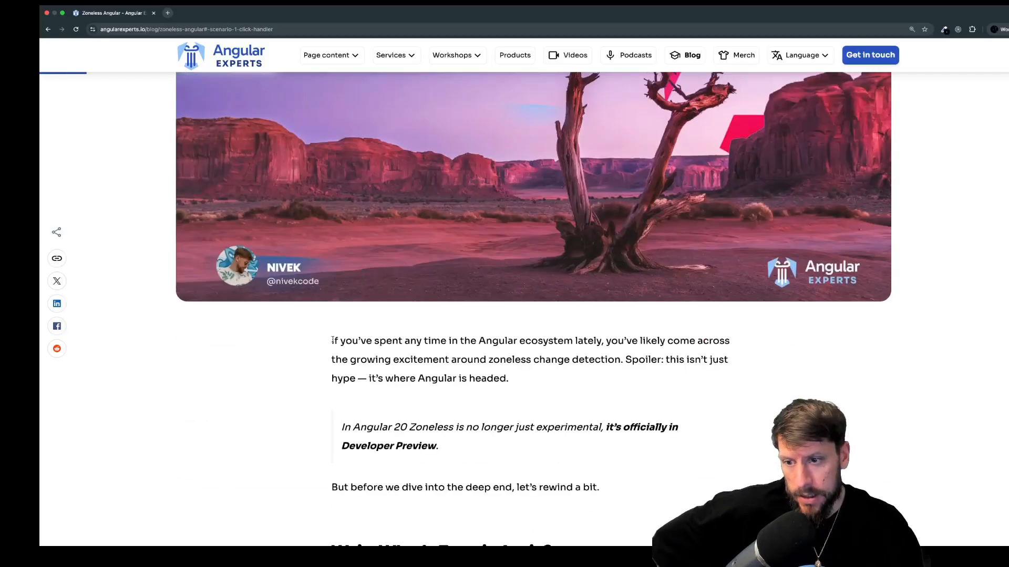
pyautogui.scroll(-3)
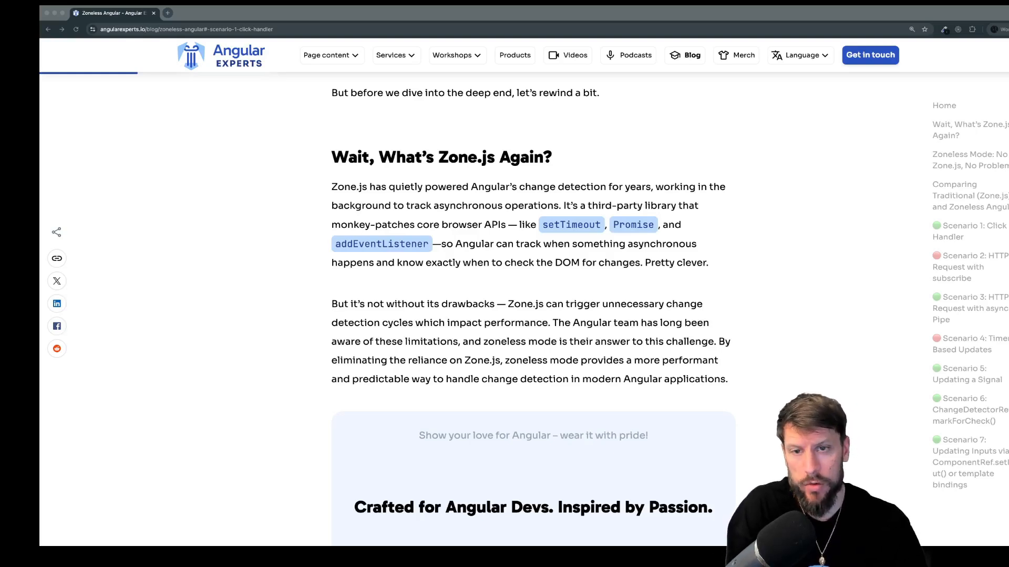
# Scroll to the zoneless change-detection triggers list and provideZonelessChangeDetection() snippet.
pyautogui.scroll(-3)
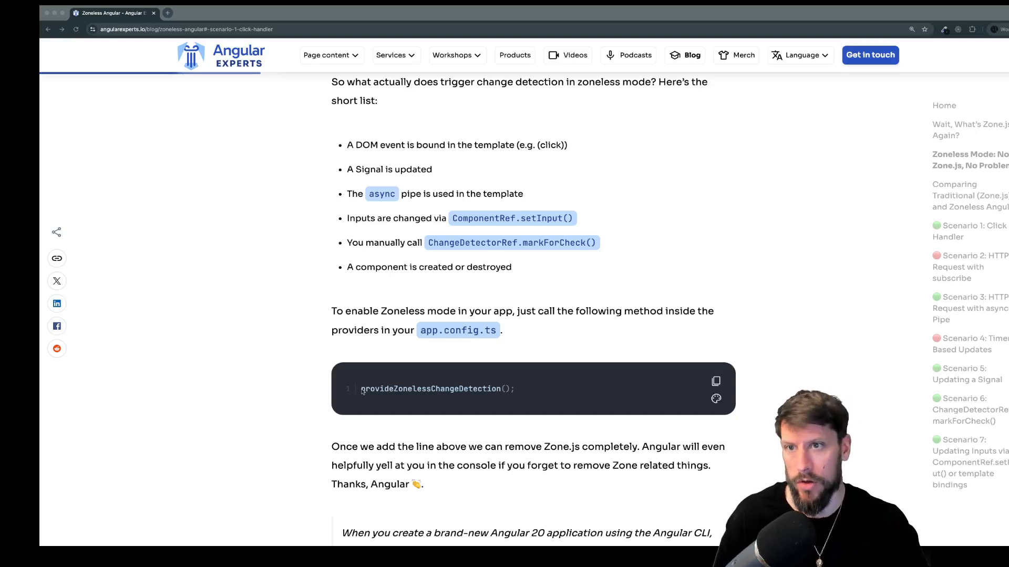
pyautogui.moveTo(353, 162)
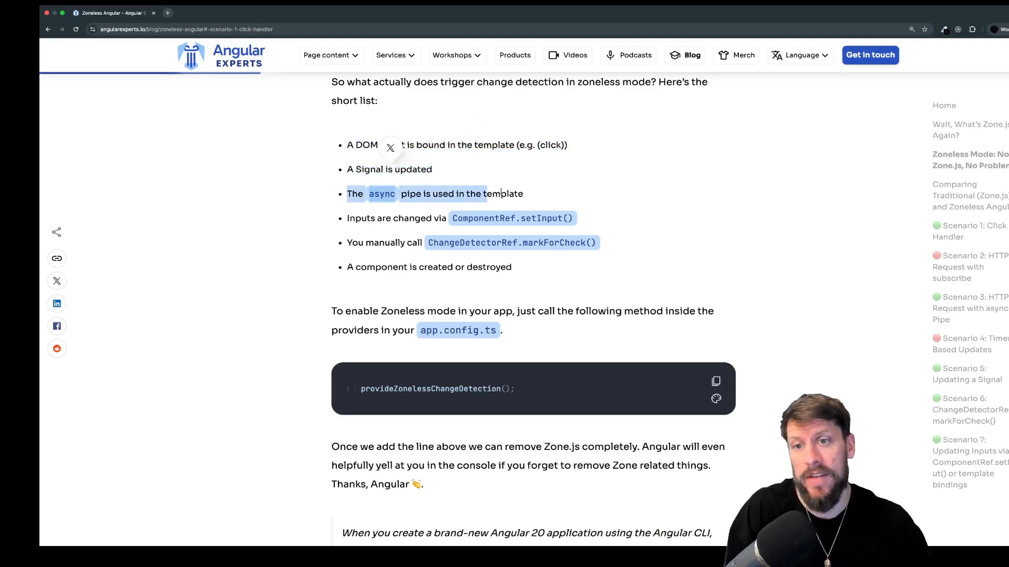
pyautogui.moveTo(537, 196)
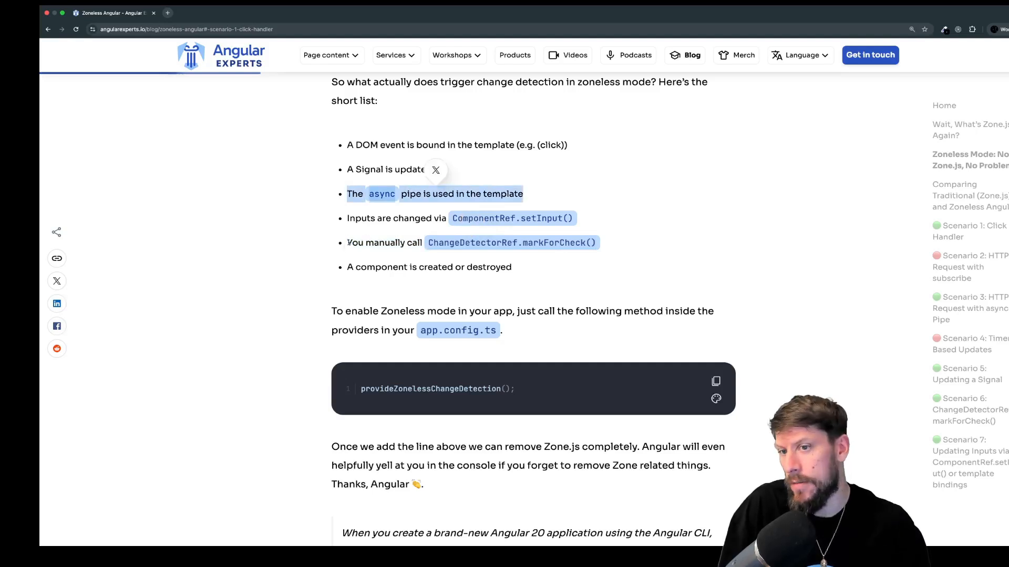
pyautogui.moveTo(620, 211)
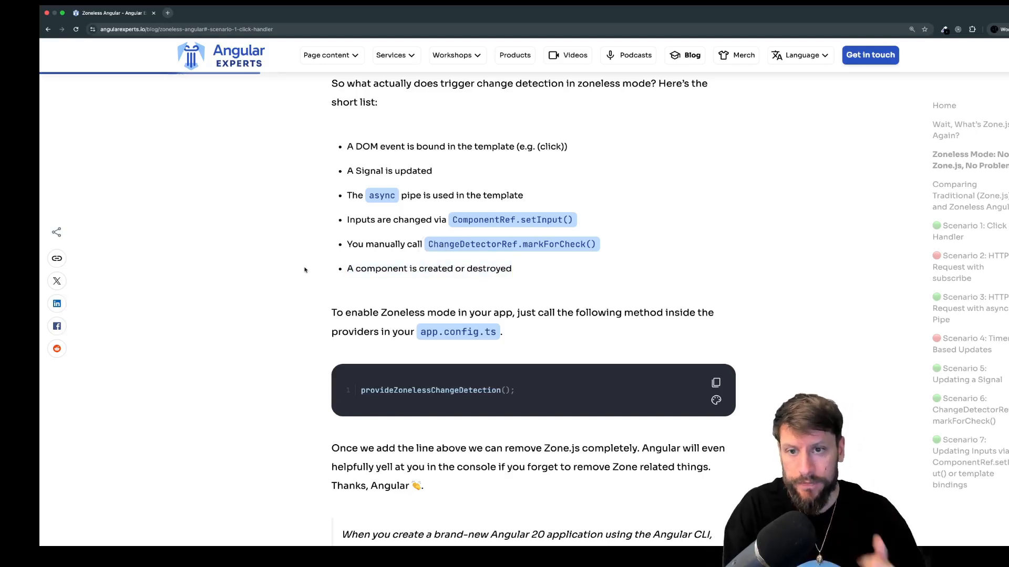
# Scroll past the Zone.js vs Zoneless comparison to 'Scenario 1: Click Handler'.
pyautogui.scroll(-3)
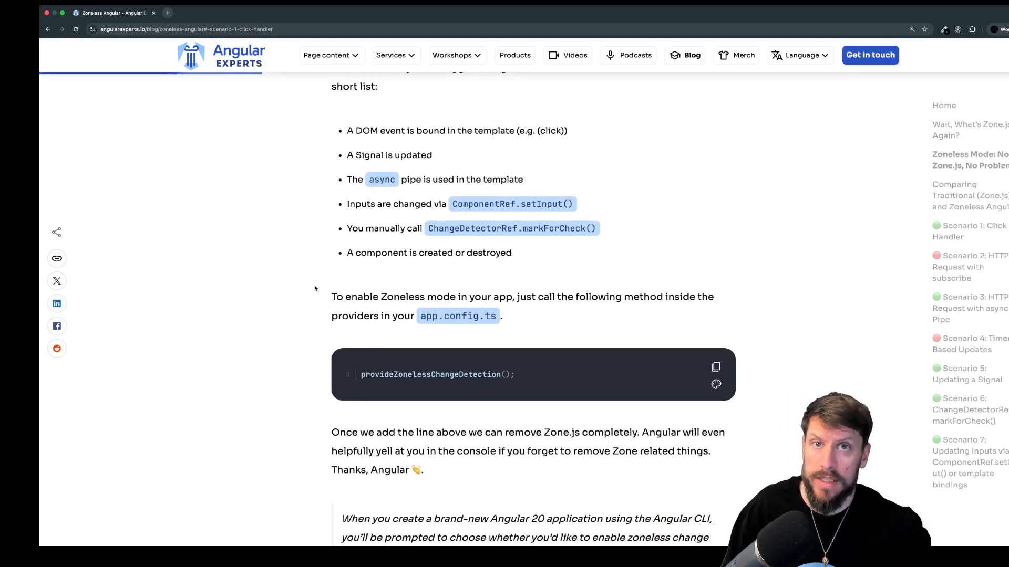
pyautogui.scroll(-3)
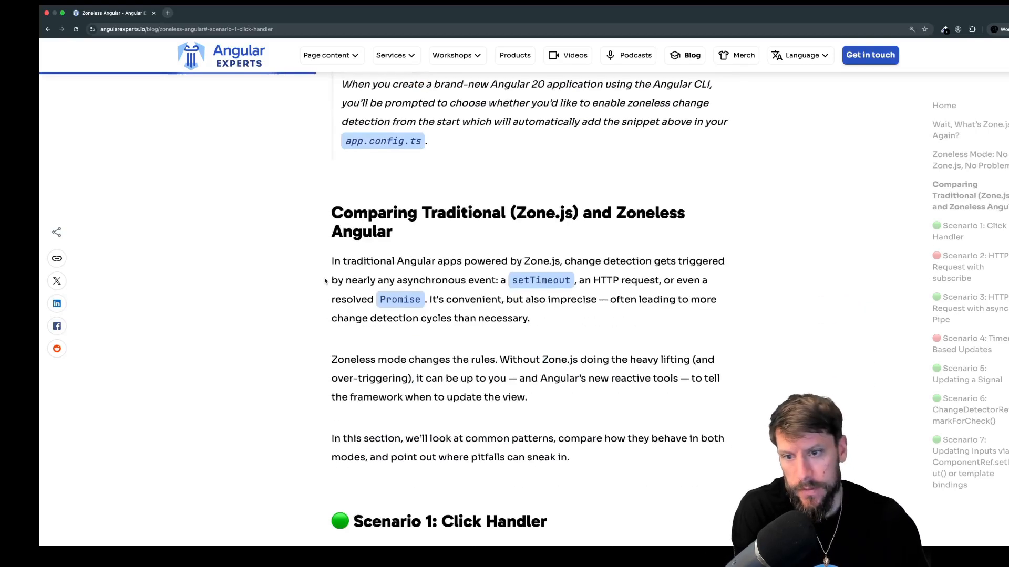
pyautogui.scroll(-3)
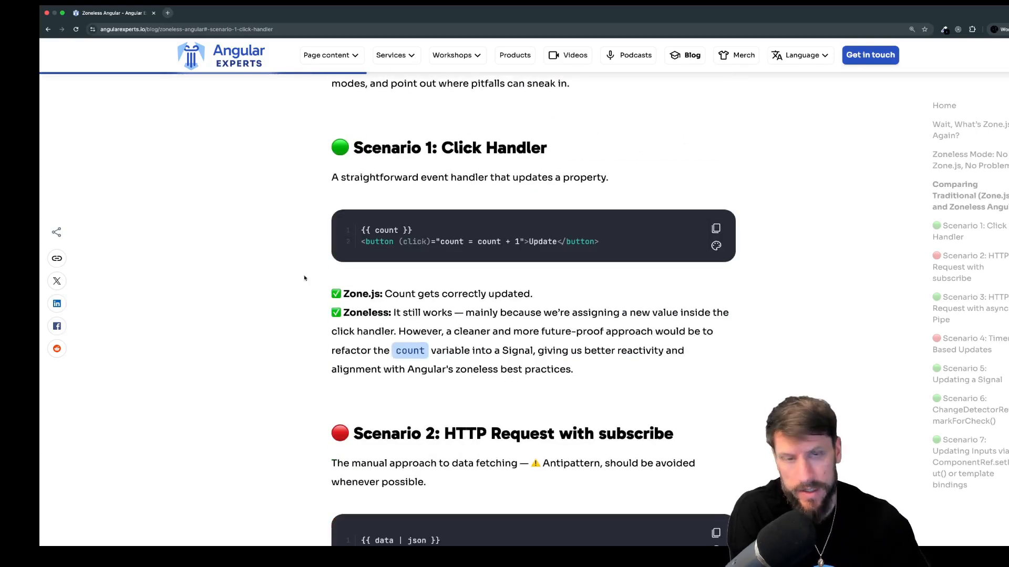
pyautogui.moveTo(279, 214)
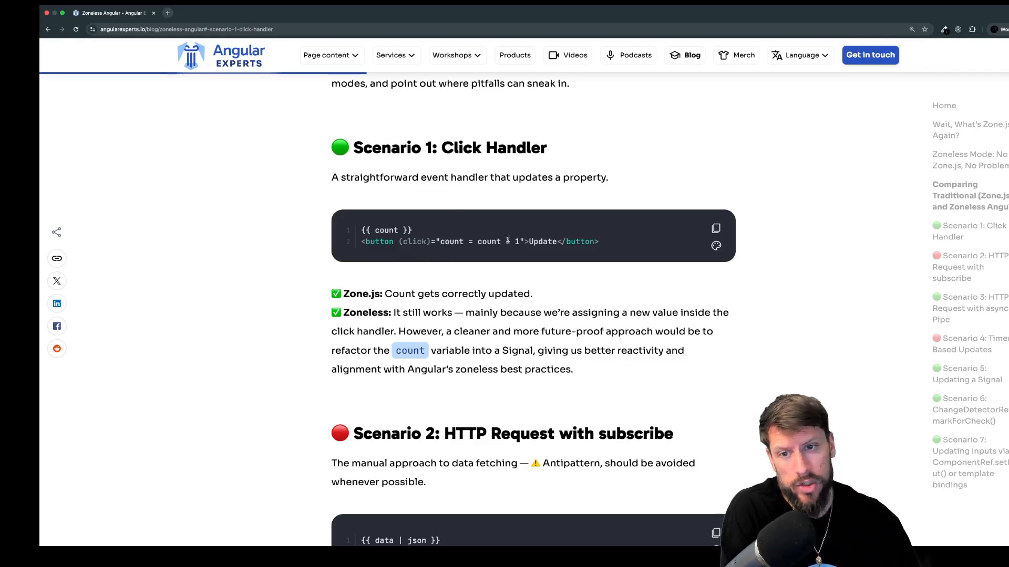
pyautogui.moveTo(353, 235)
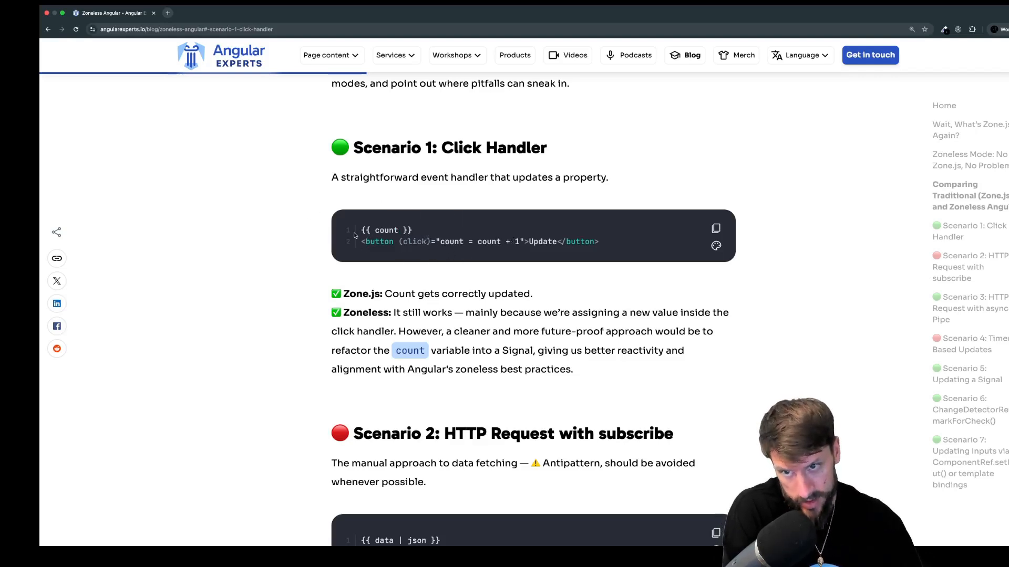
pyautogui.moveTo(394, 278)
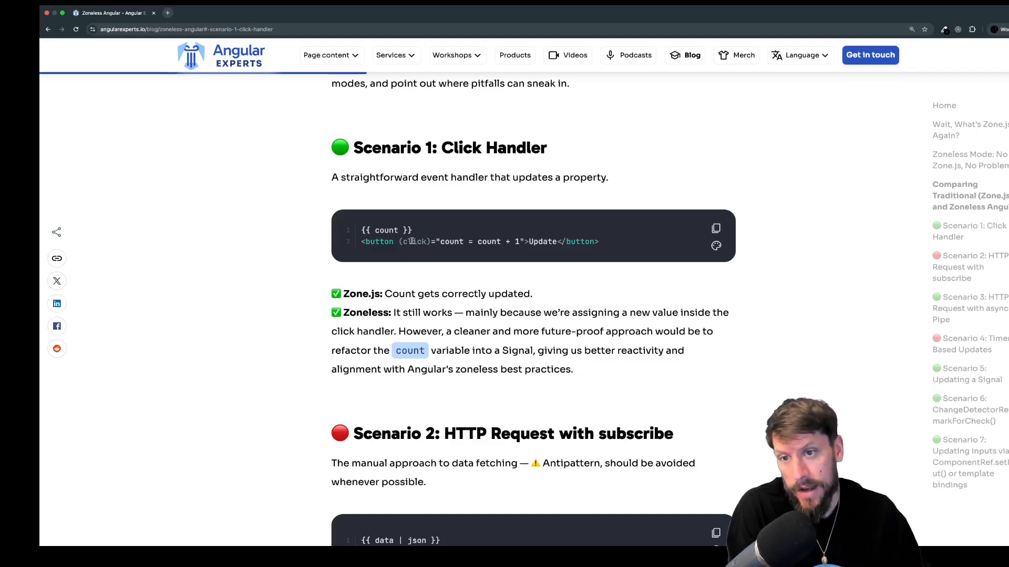
pyautogui.moveTo(418, 275)
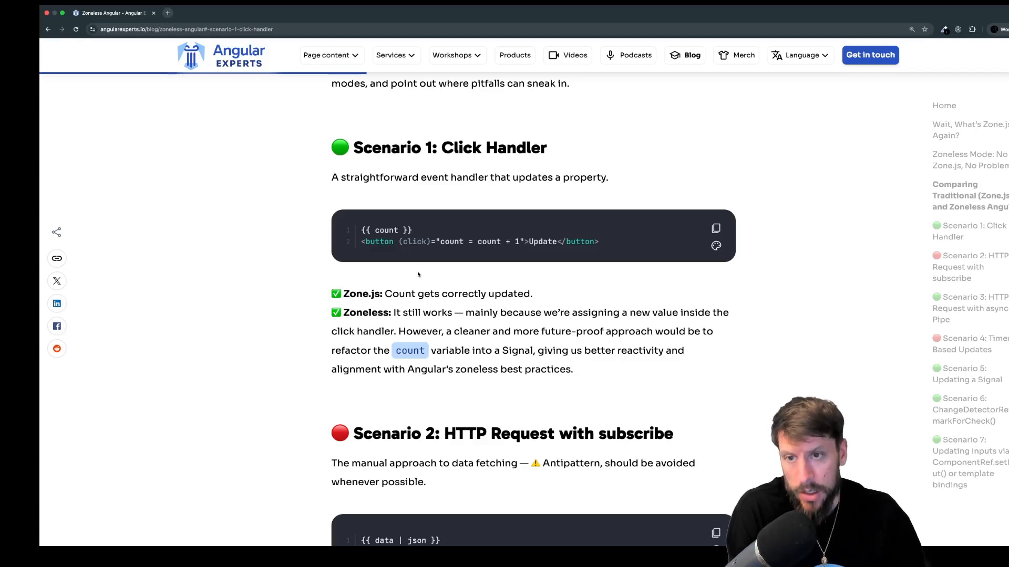
pyautogui.scroll(-3)
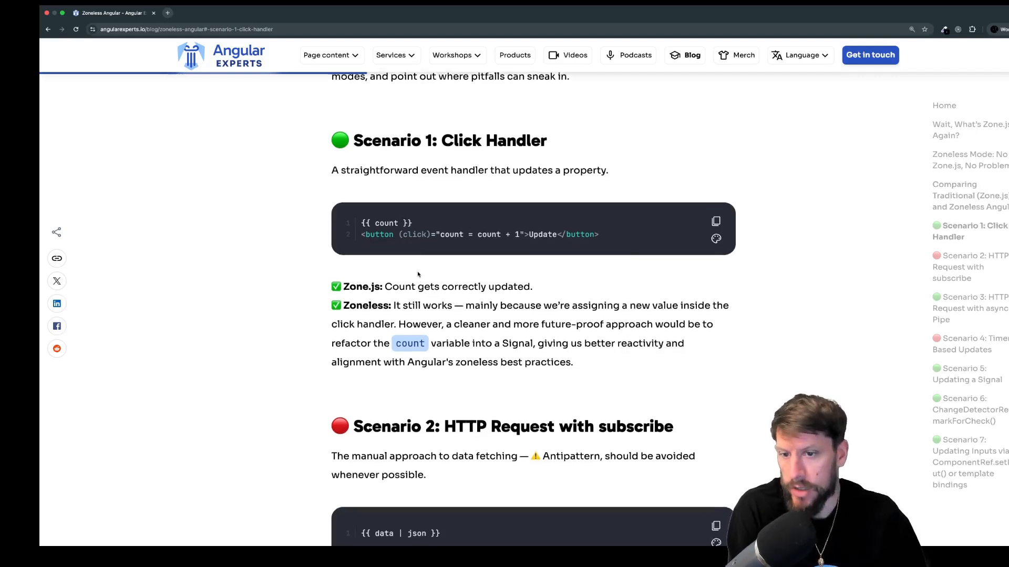
# Scroll to 'Scenario 2: HTTP Request with subscribe' and its zoneless failure explanation.
pyautogui.scroll(-3)
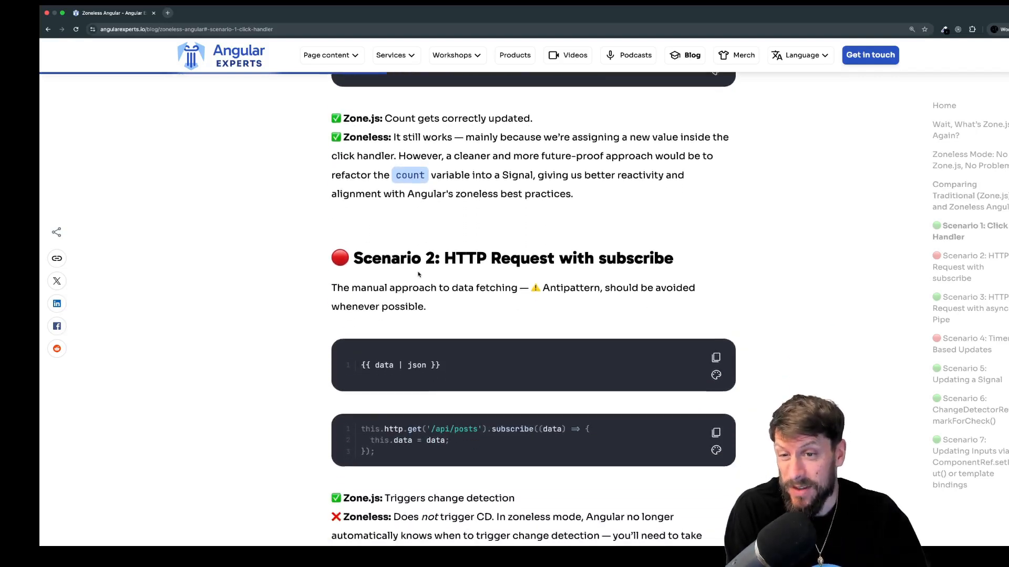
pyautogui.scroll(-3)
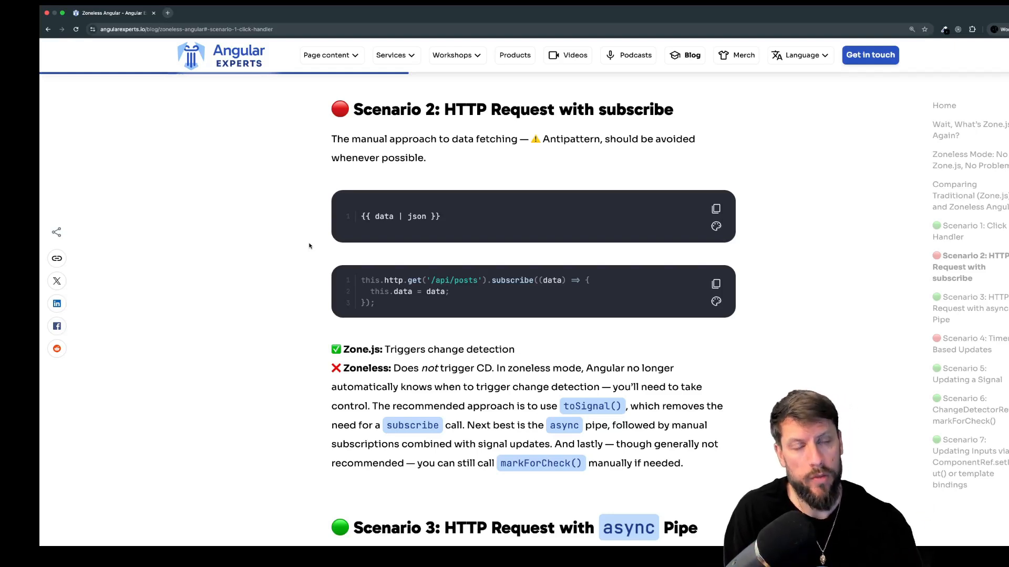
pyautogui.moveTo(441, 287)
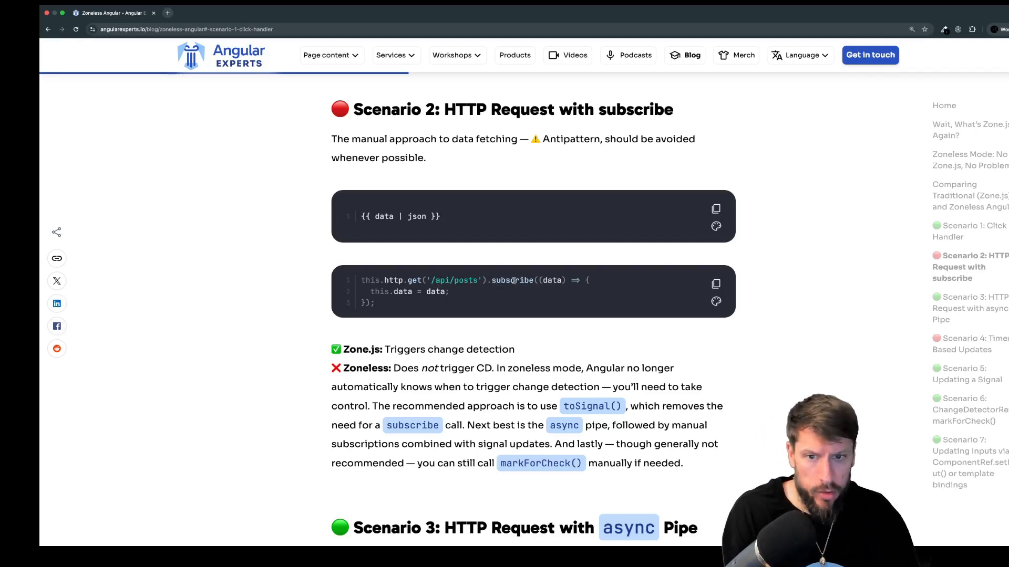
pyautogui.moveTo(453, 296)
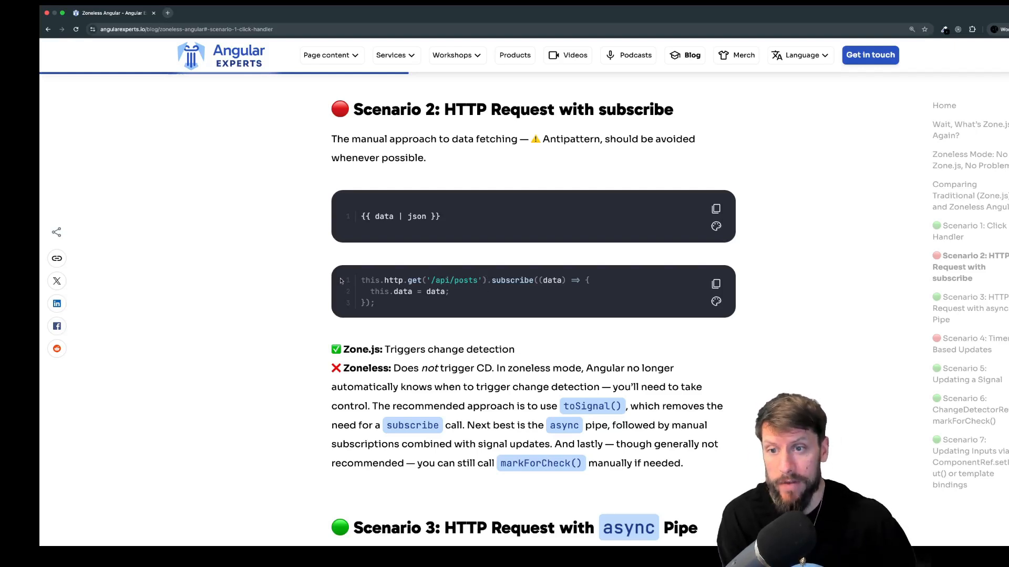
pyautogui.moveTo(386, 296)
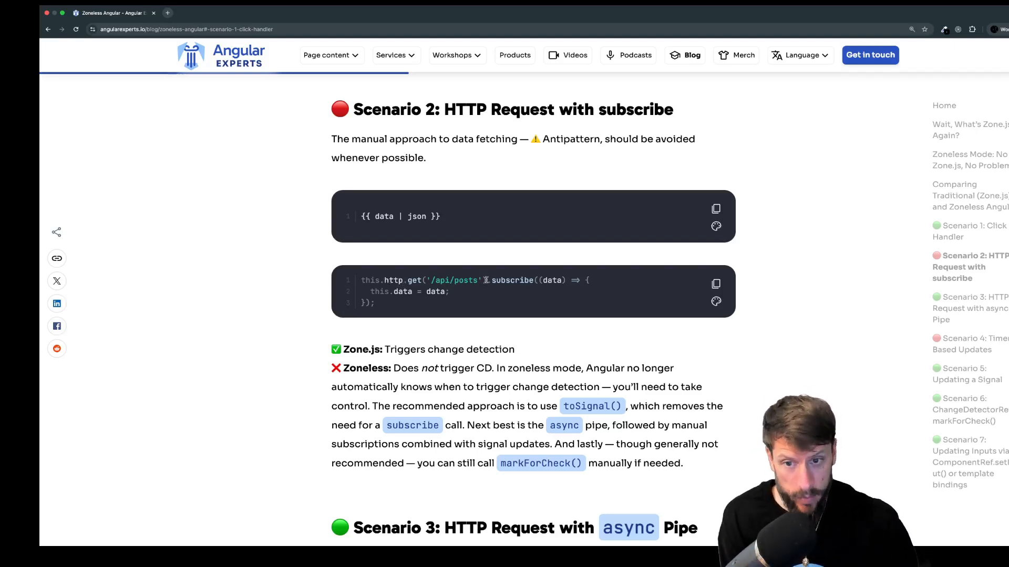
pyautogui.moveTo(430, 310)
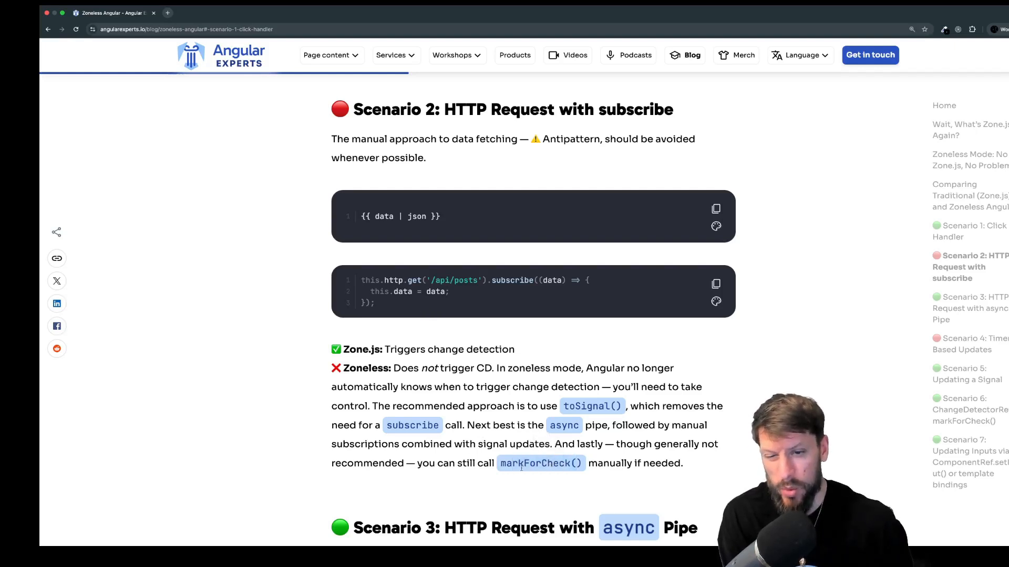
pyautogui.moveTo(450, 298)
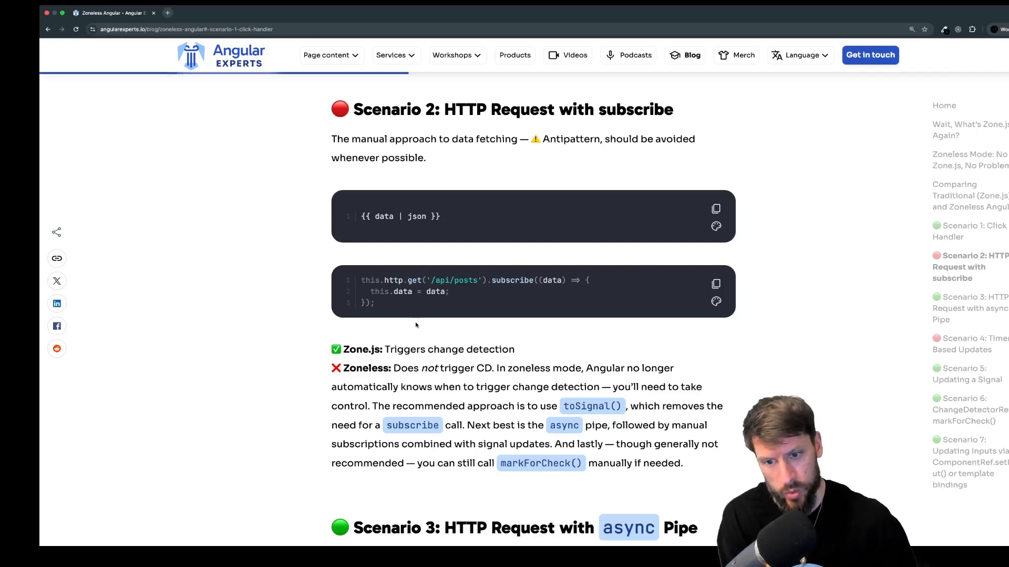
# Scroll past Scenario 3's async pipe verdict to 'Scenario 4: Timer-Based Updates'.
pyautogui.scroll(-3)
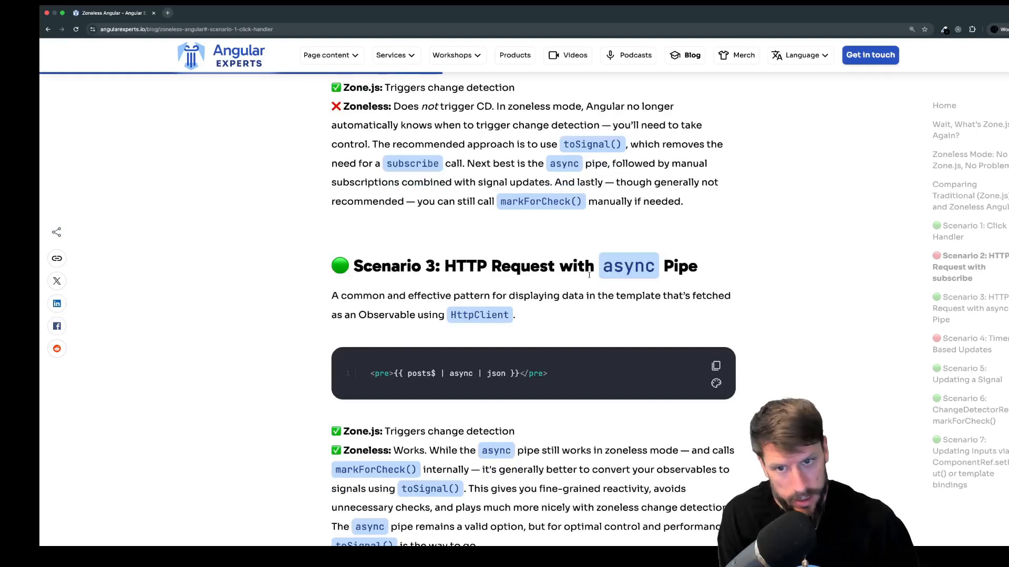
pyautogui.scroll(-3)
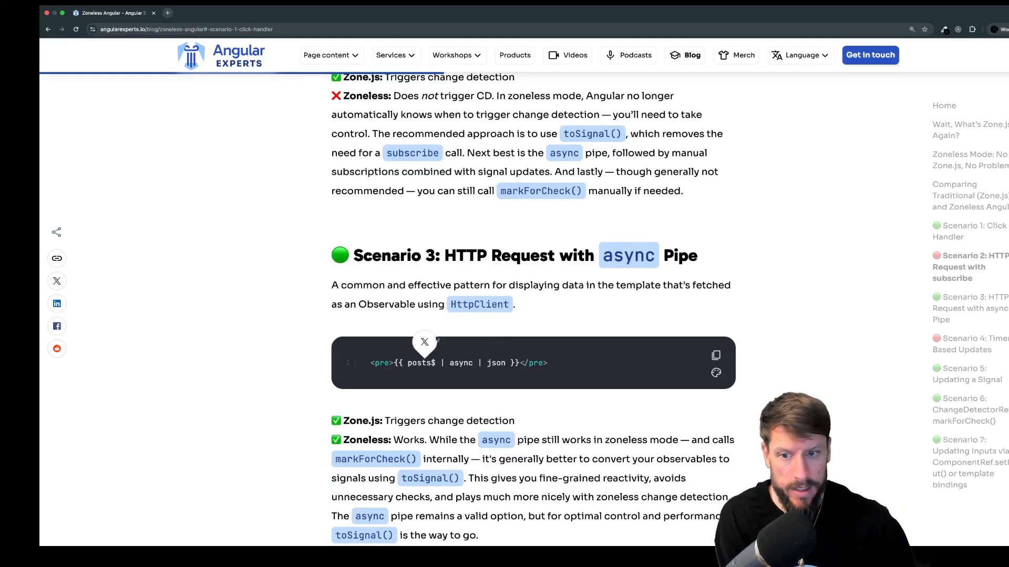
pyautogui.moveTo(487, 411)
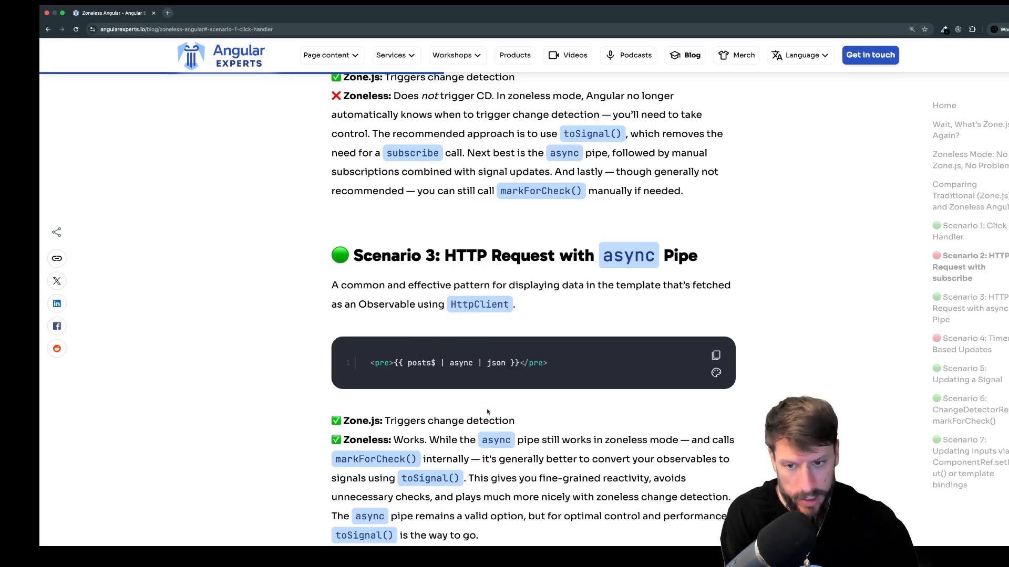
pyautogui.scroll(-3)
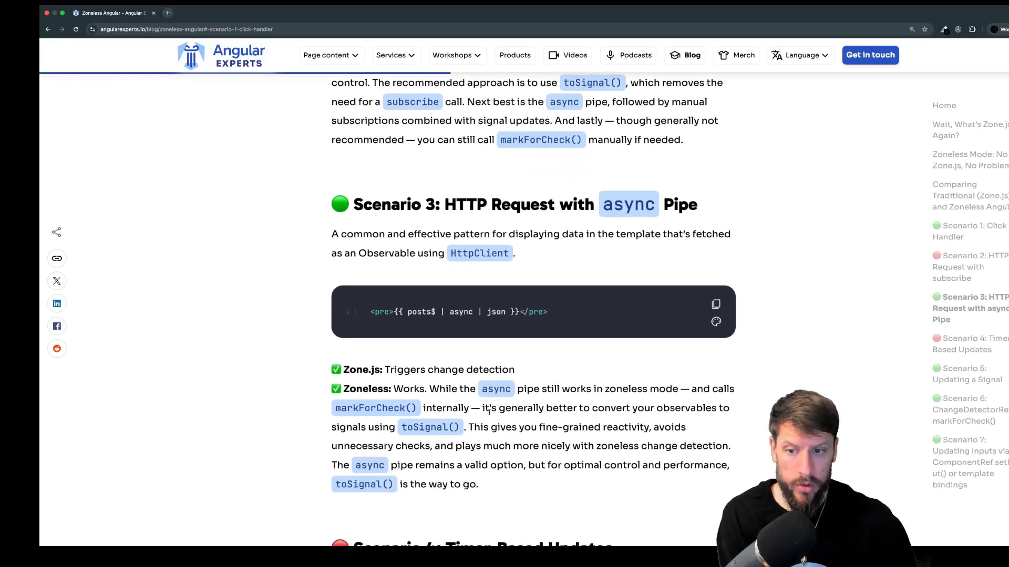
pyautogui.scroll(-3)
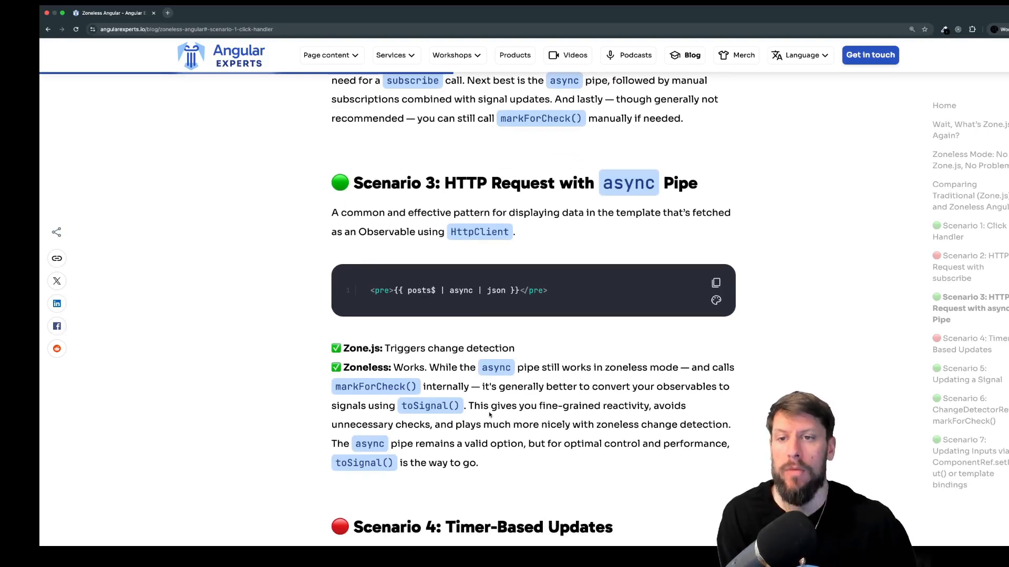
pyautogui.scroll(-3)
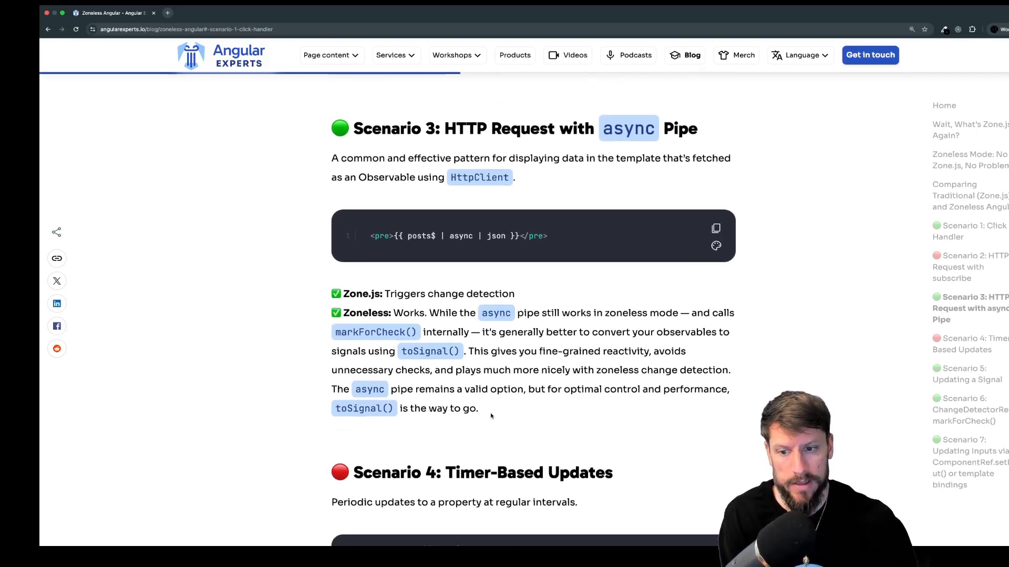
pyautogui.scroll(-3)
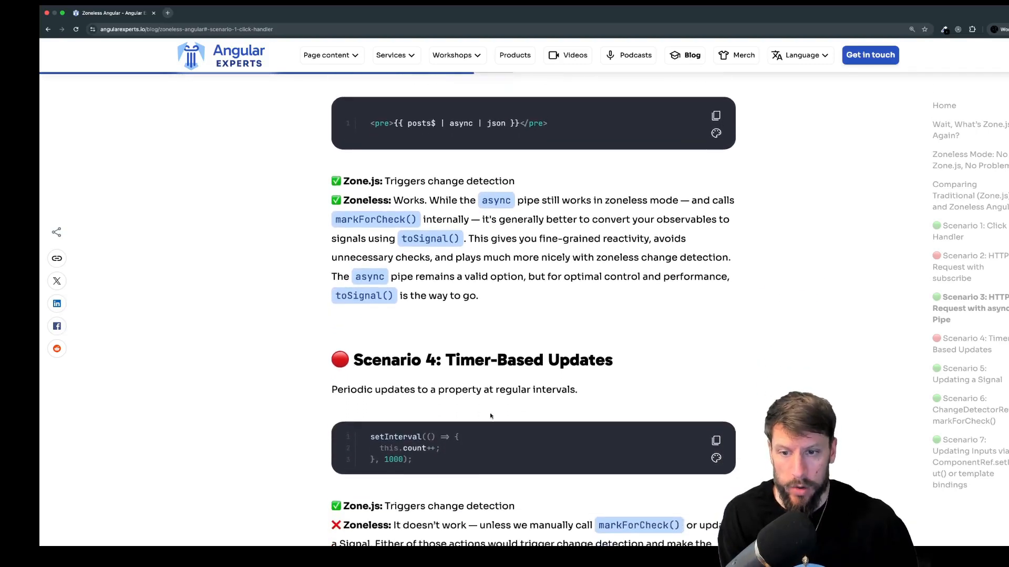
pyautogui.scroll(-3)
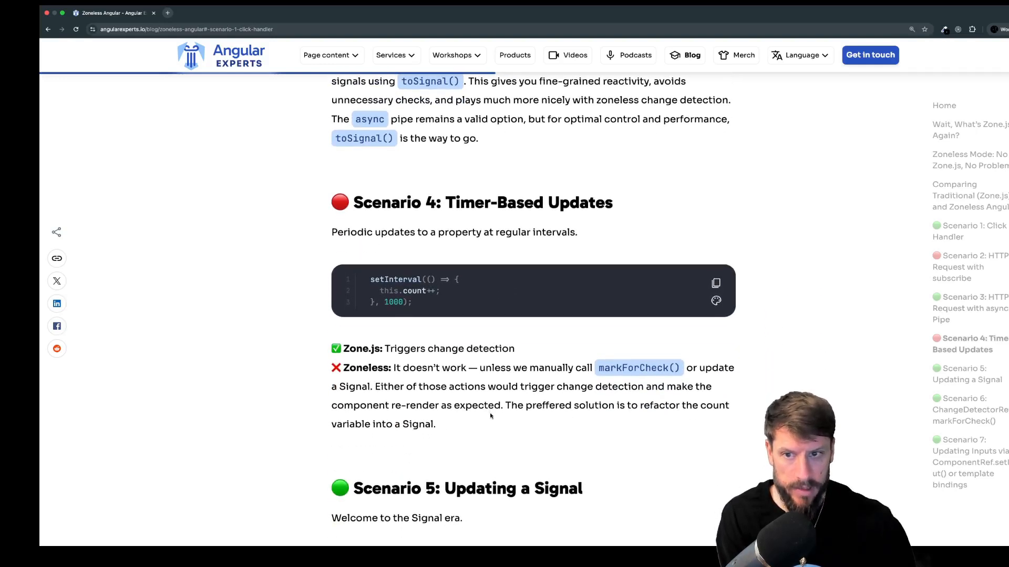
pyautogui.scroll(-3)
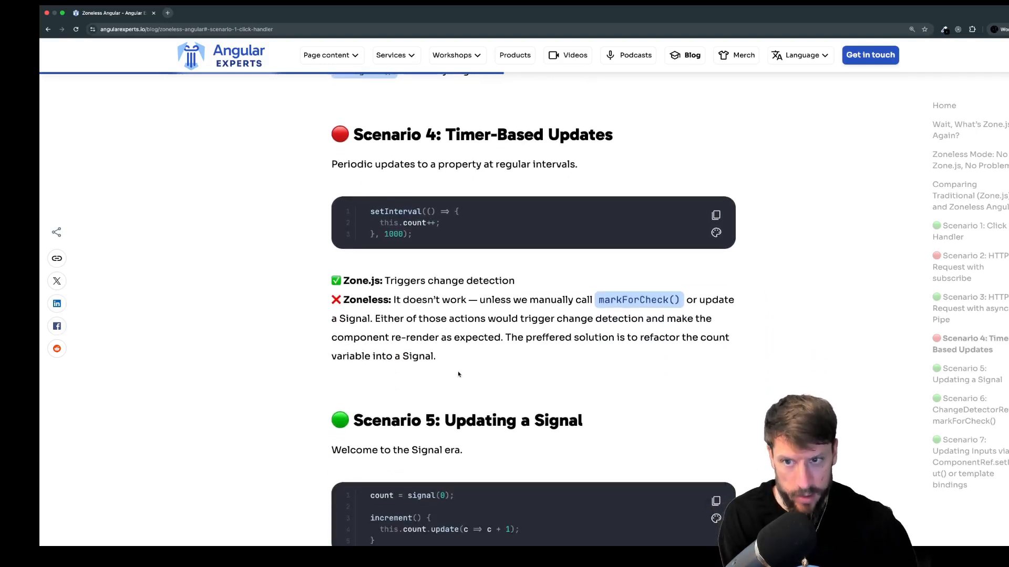
pyautogui.moveTo(379, 220)
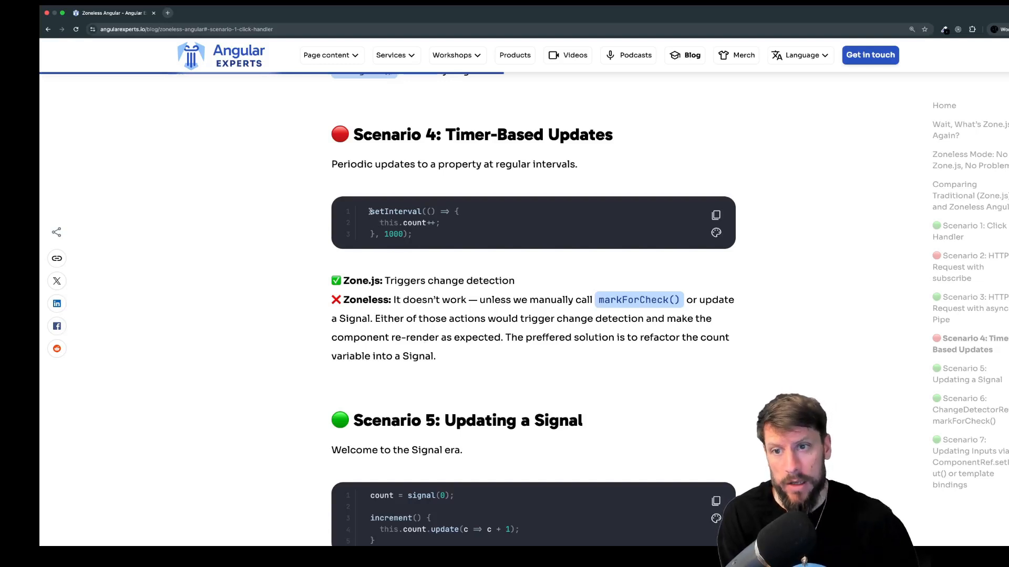
pyautogui.moveTo(432, 249)
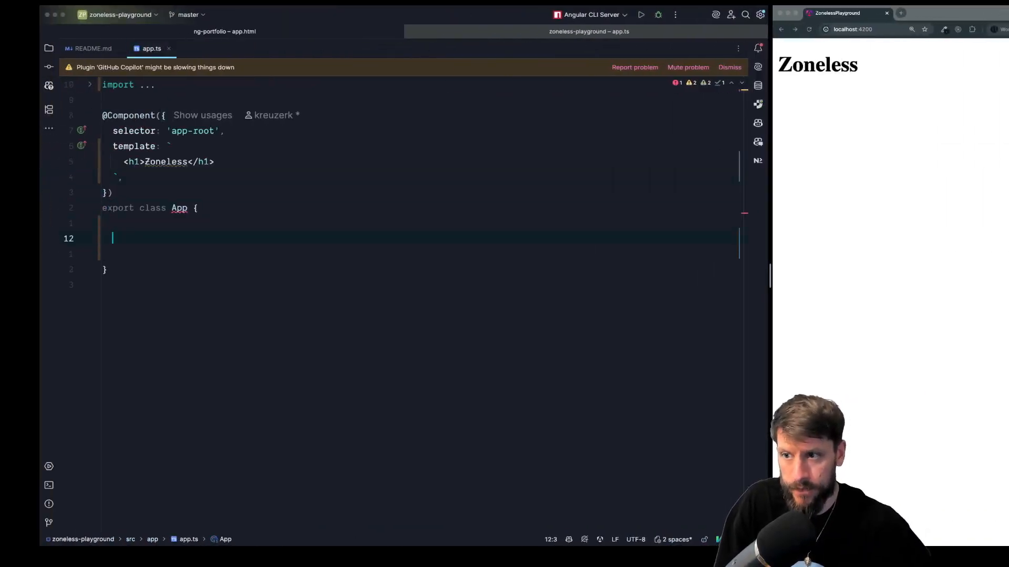
# In app.ts, add counter = 0, show {{ counter }}, and increment it via setInterval every 1000 ms.
pyautogui.write('counter = 0;')
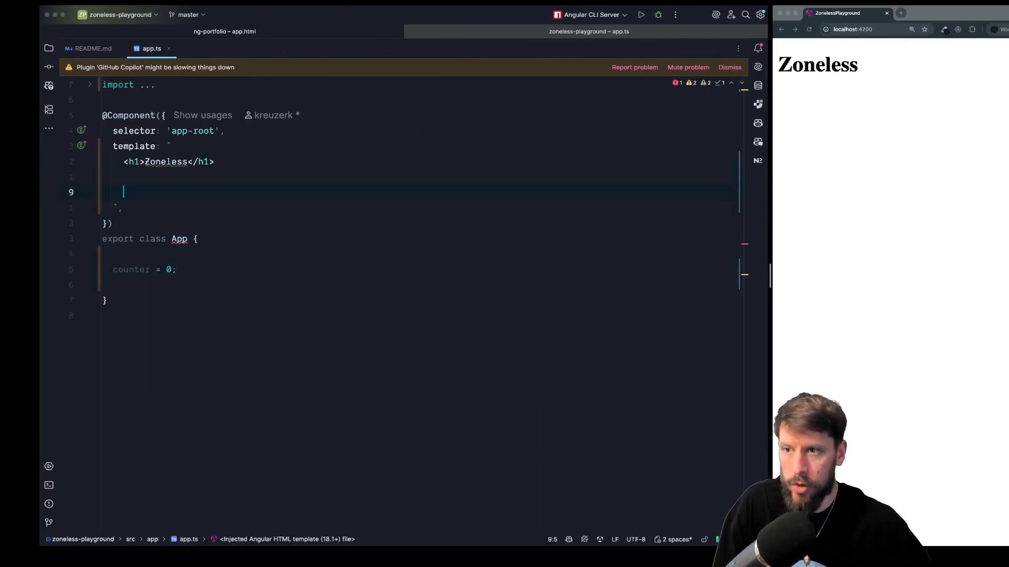
pyautogui.write('{{ counter }}')
pyautogui.write('constructor() {')
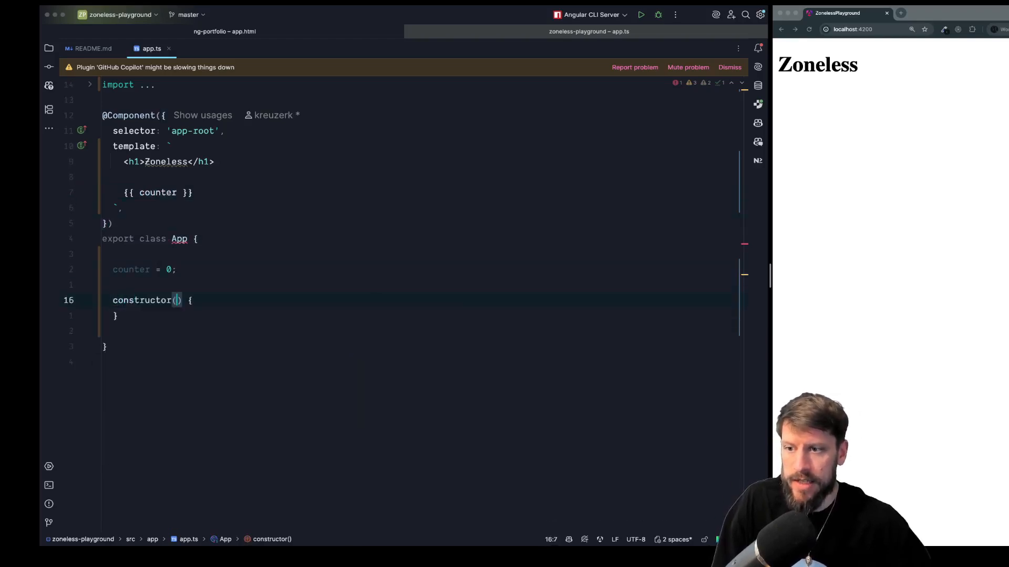
pyautogui.write('setInterval(')
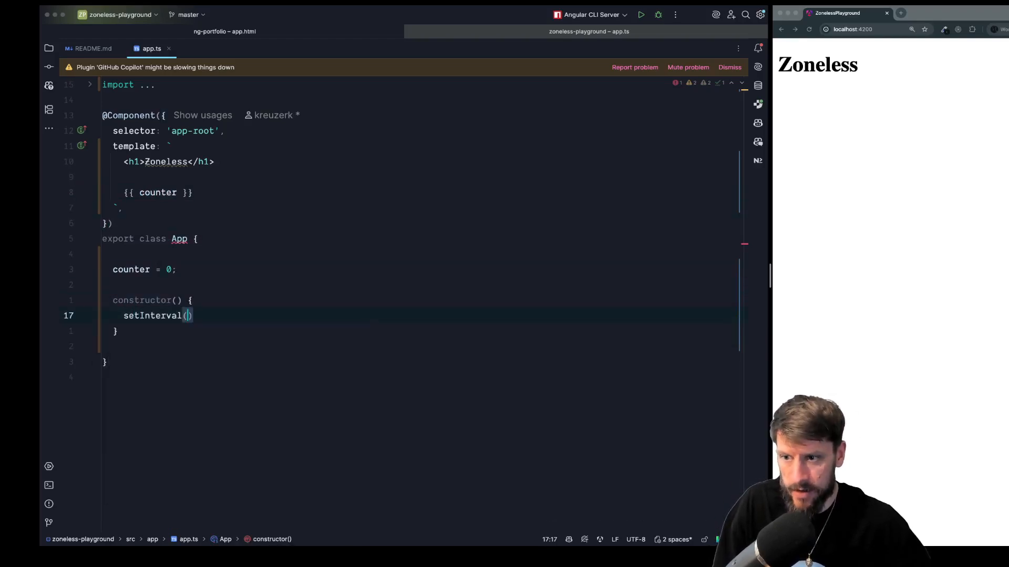
pyautogui.write('() => {')
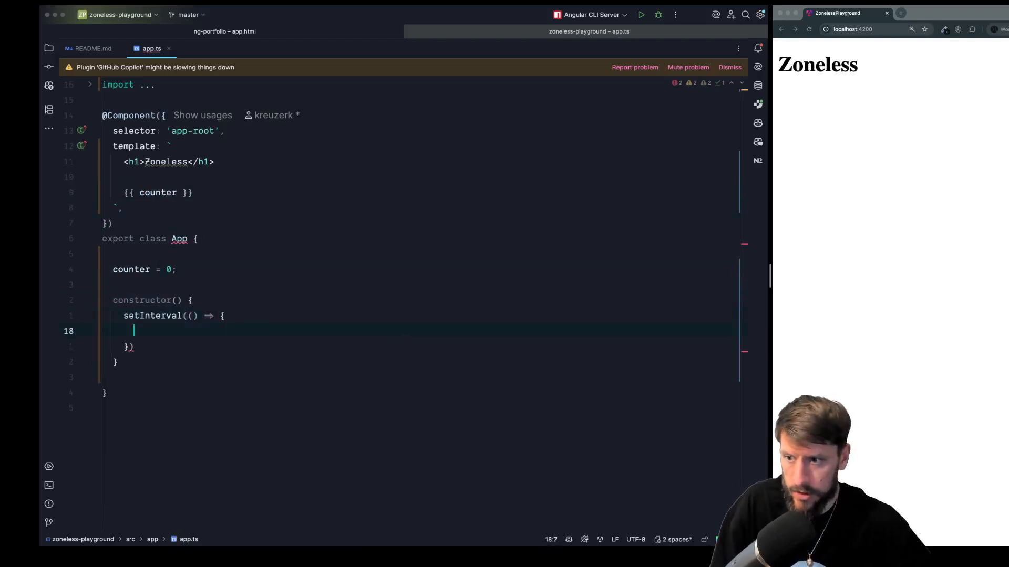
pyautogui.write('this.counter = this.counter + 1;')
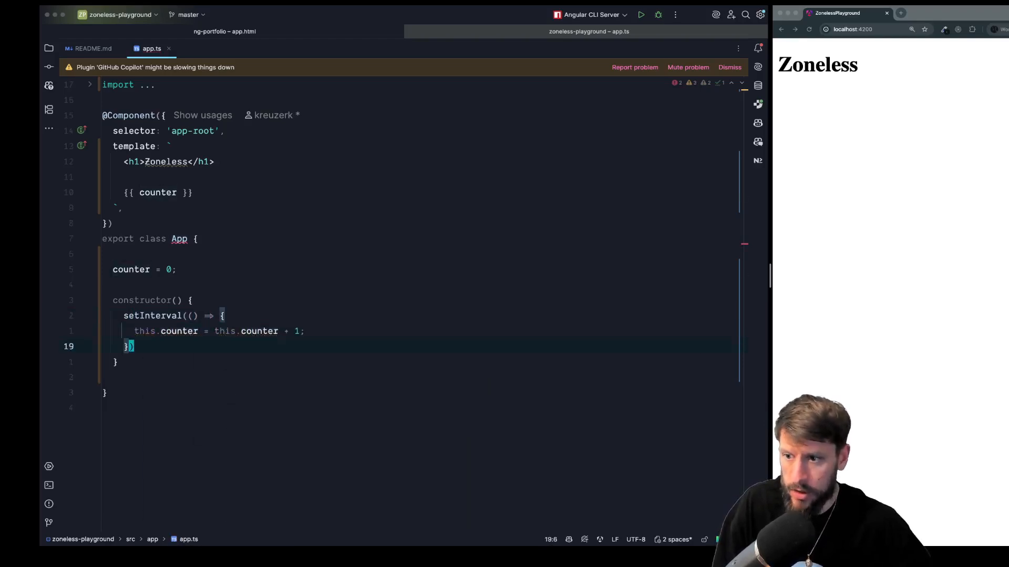
pyautogui.write(', timeout: 1000')
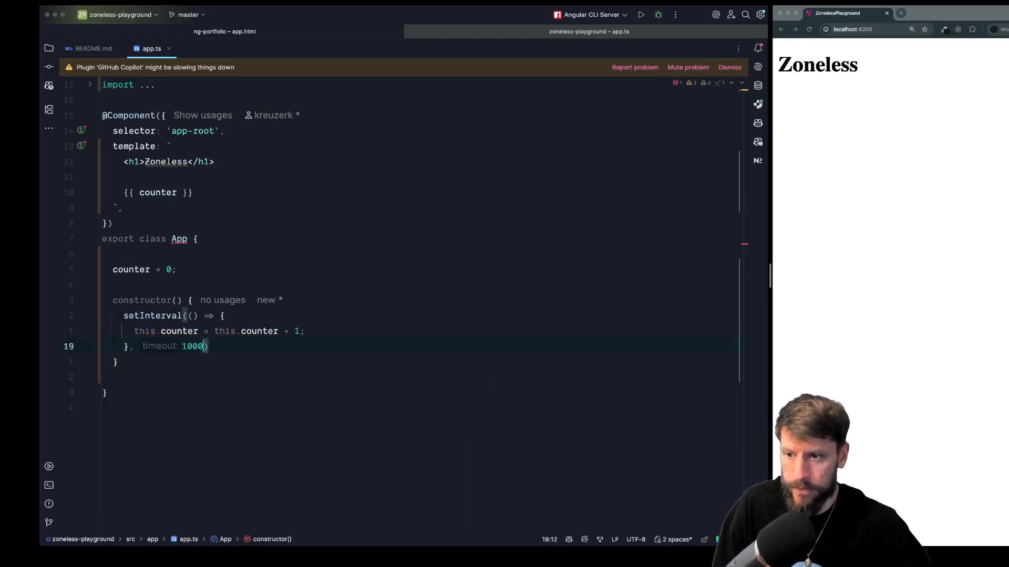
pyautogui.write(';')
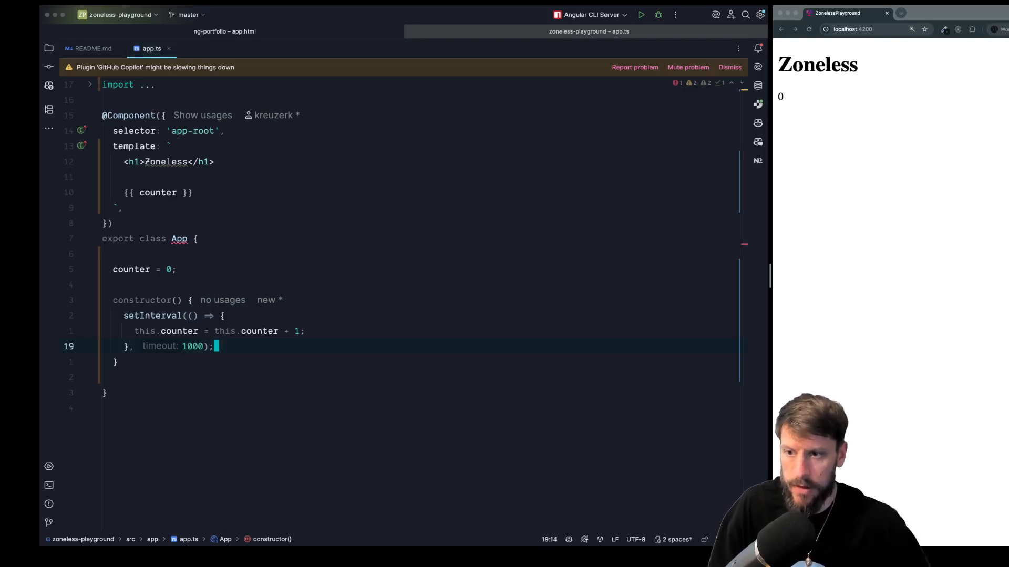
pyautogui.moveTo(759, 95)
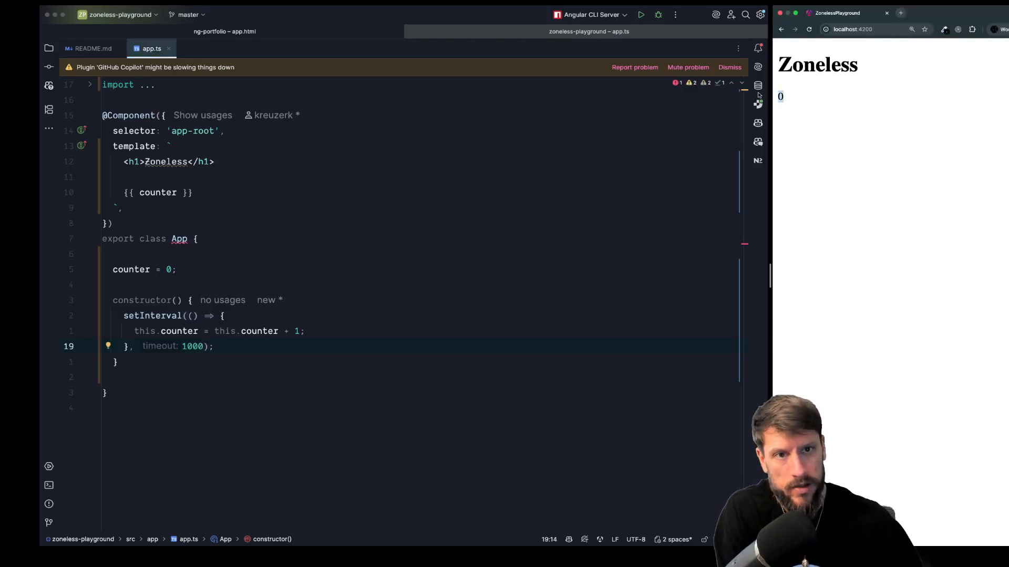
pyautogui.moveTo(844, 124)
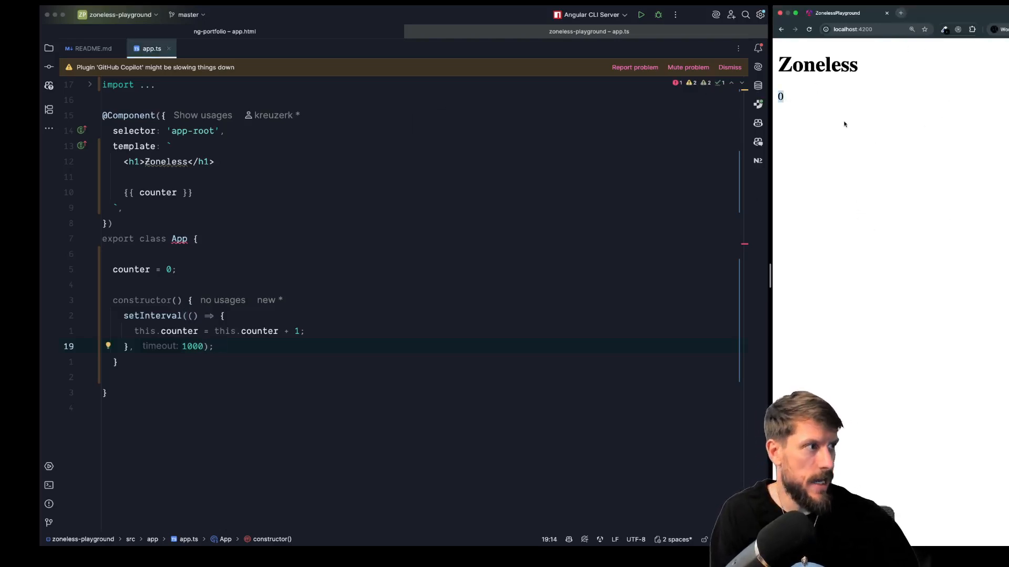
pyautogui.moveTo(523, 213)
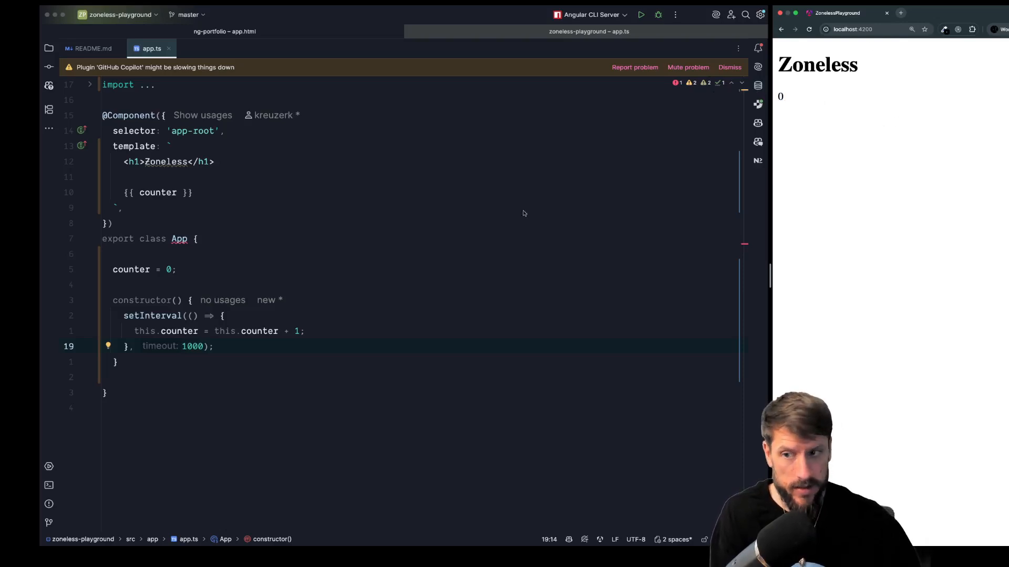
pyautogui.click(327, 285)
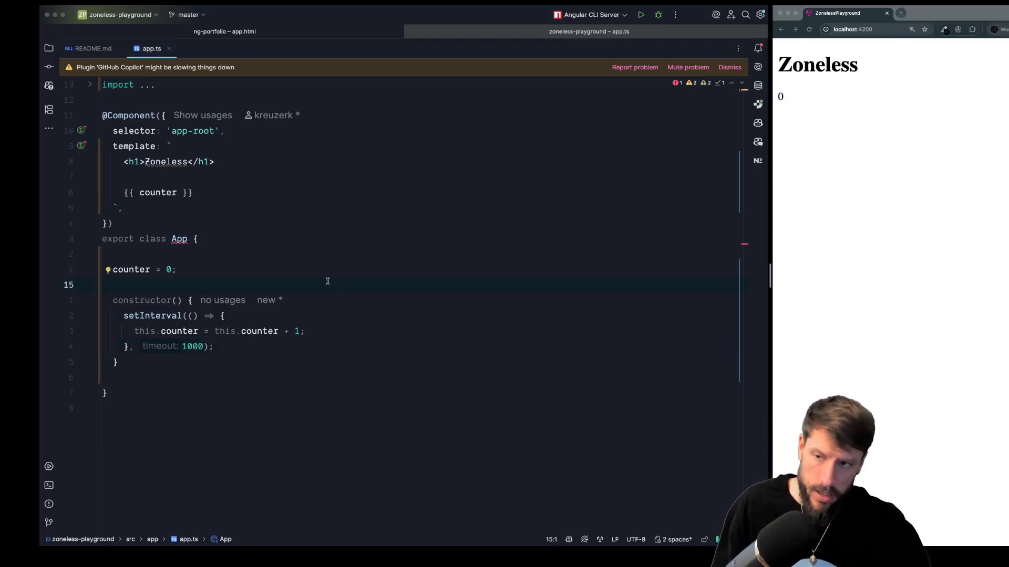
pyautogui.moveTo(324, 298)
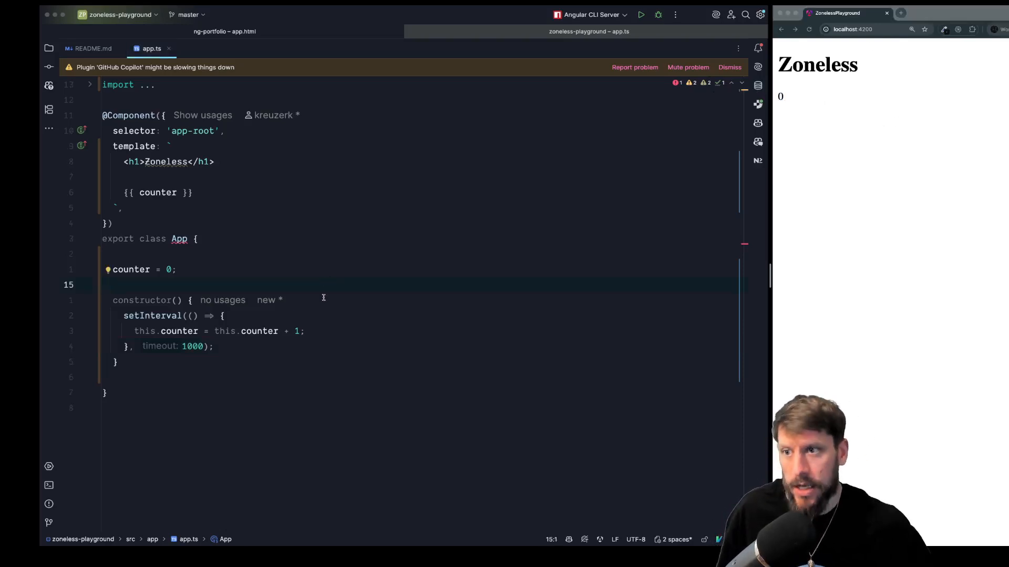
pyautogui.moveTo(330, 314)
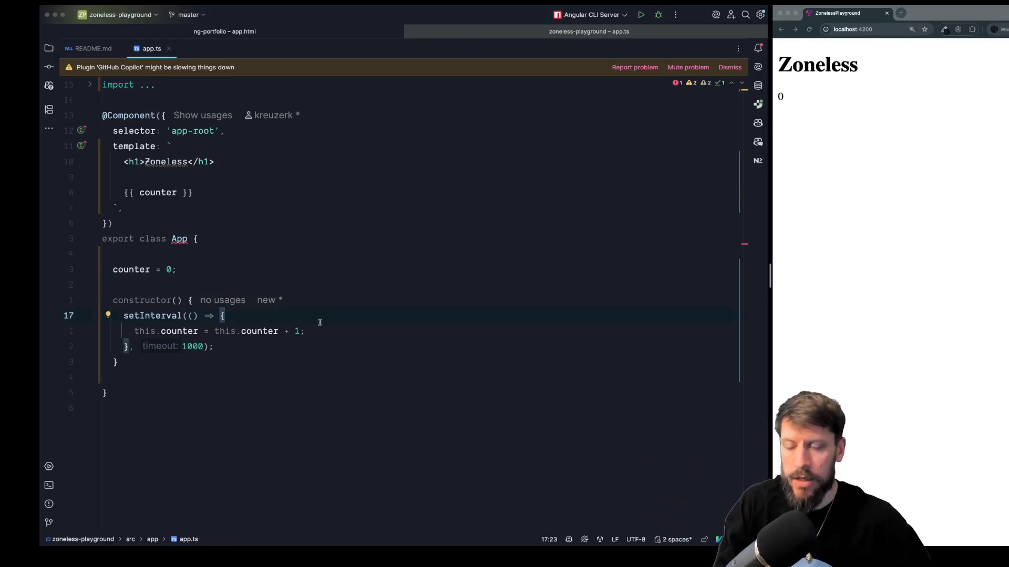
# Change counter to a signal and read it as counter() in the template.
pyautogui.write('signal(0')
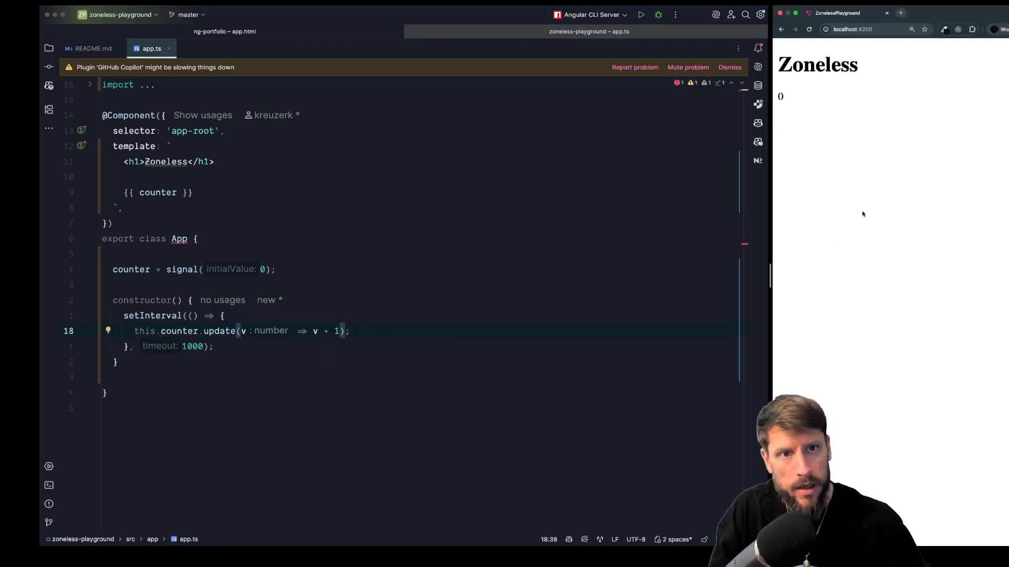
pyautogui.click(157, 192)
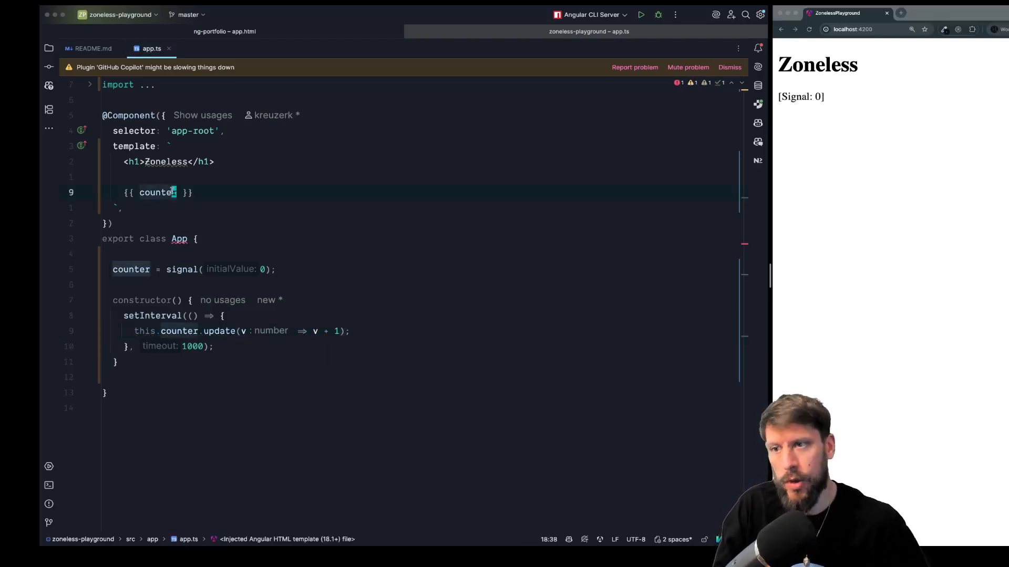
pyautogui.write('()')
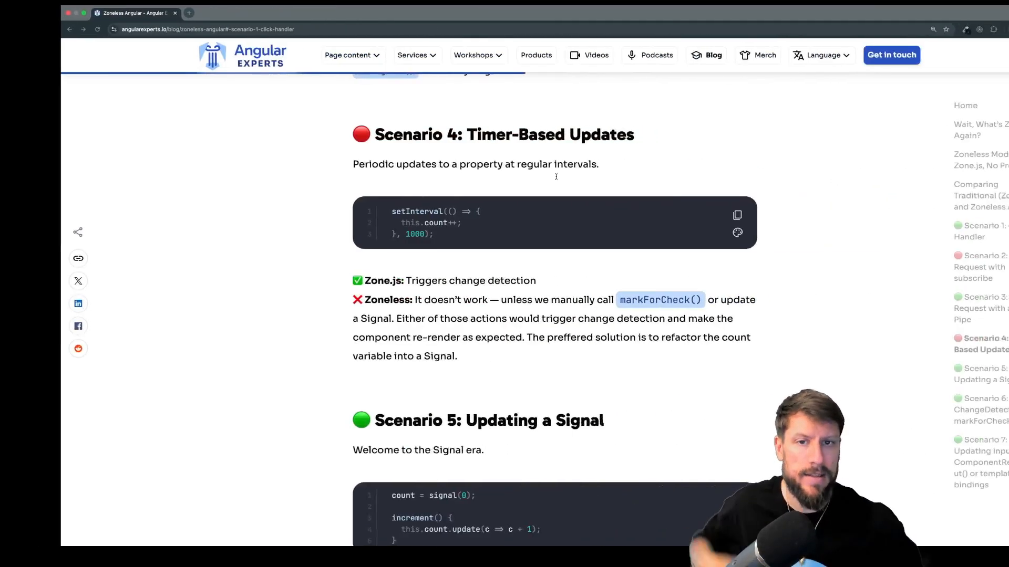
# Scroll to 'Scenario 5: Updating a Signal' and its italic Signals callout.
pyautogui.scroll(-3)
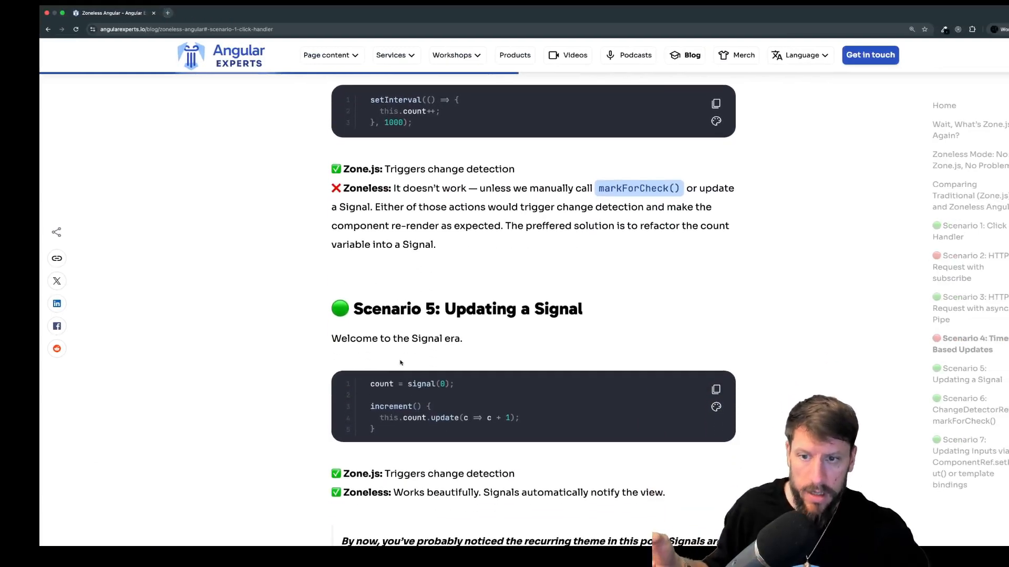
pyautogui.scroll(-3)
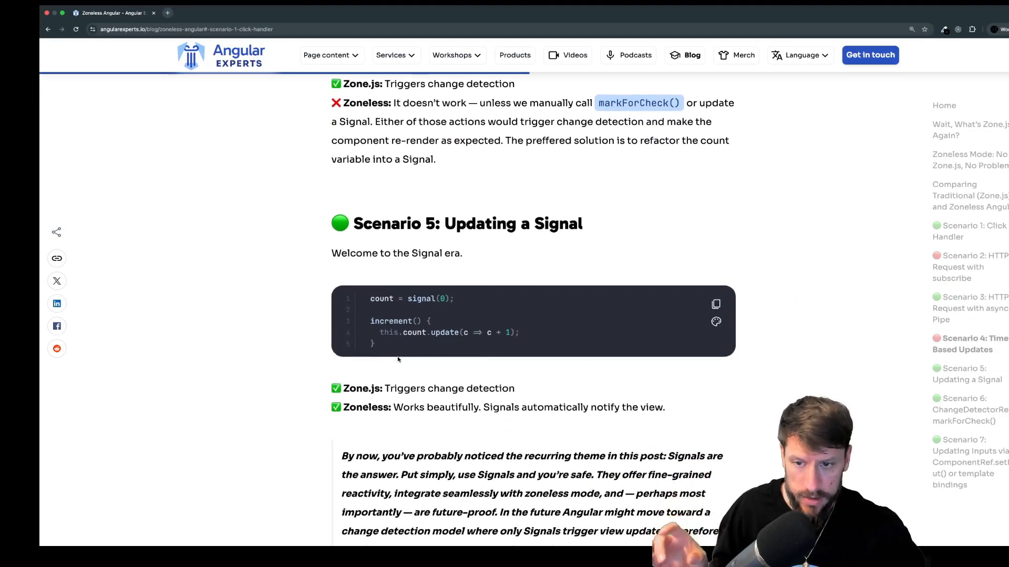
pyautogui.scroll(-3)
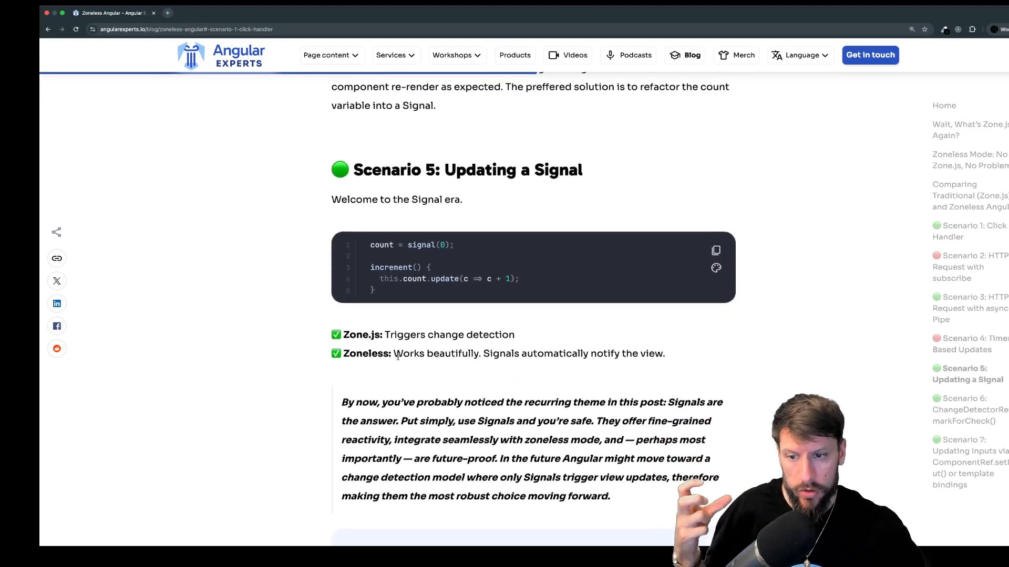
pyautogui.scroll(-3)
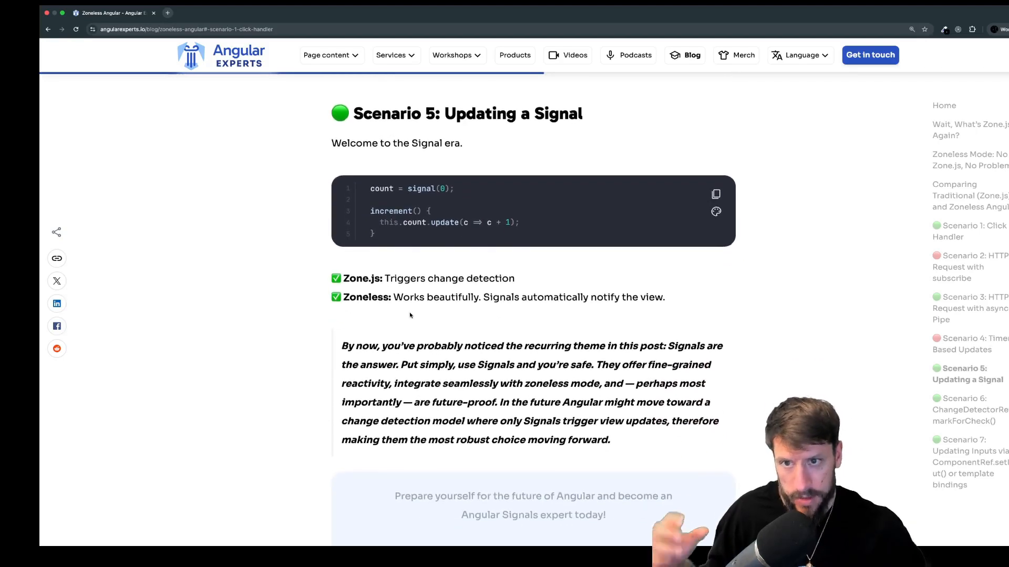
pyautogui.scroll(-3)
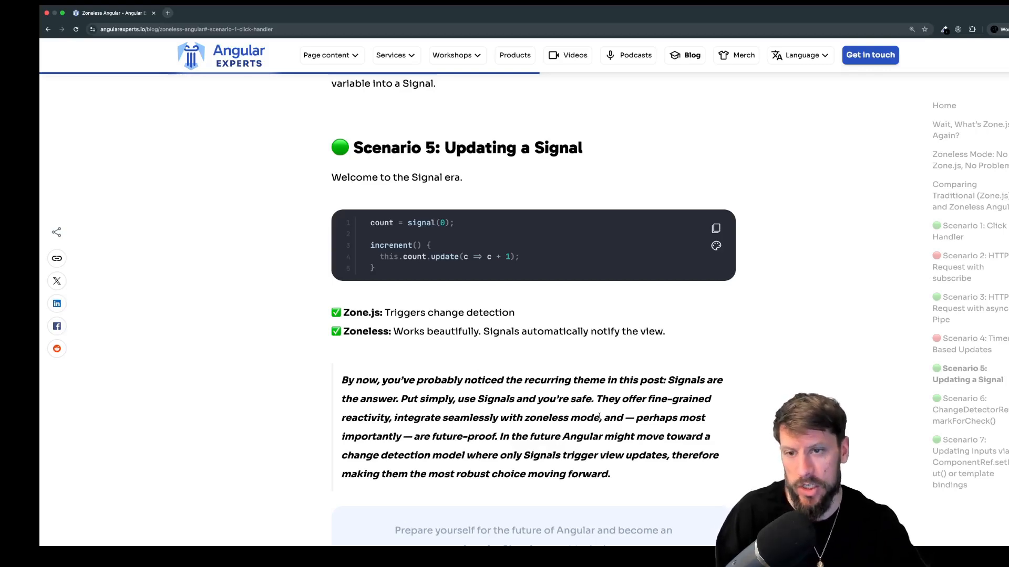
# Scroll through Scenario 6 (markForCheck) and Scenario 7 (setInput) to 'How to Get Ready for Zoneless Mode'.
pyautogui.scroll(-3)
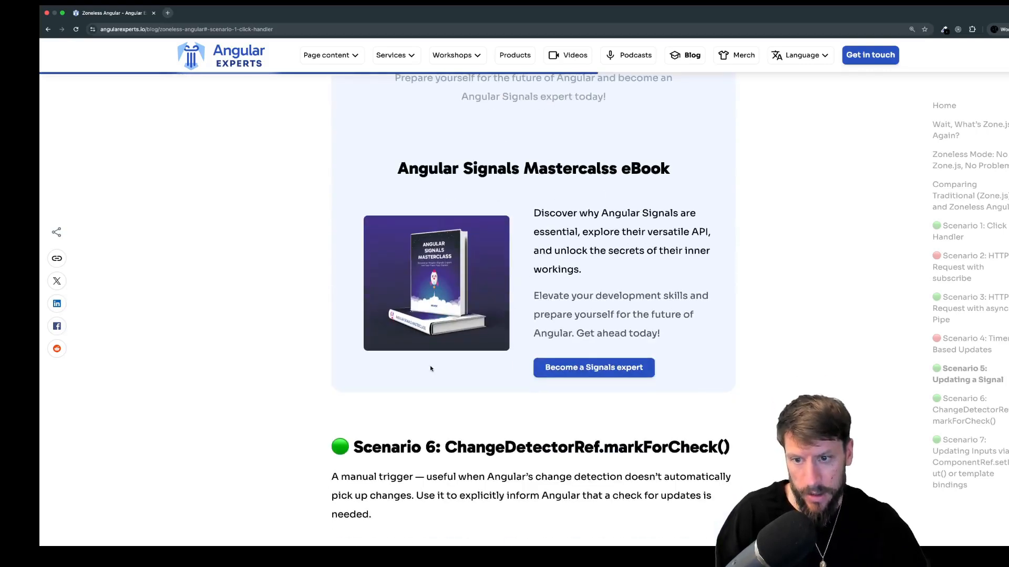
pyautogui.scroll(3)
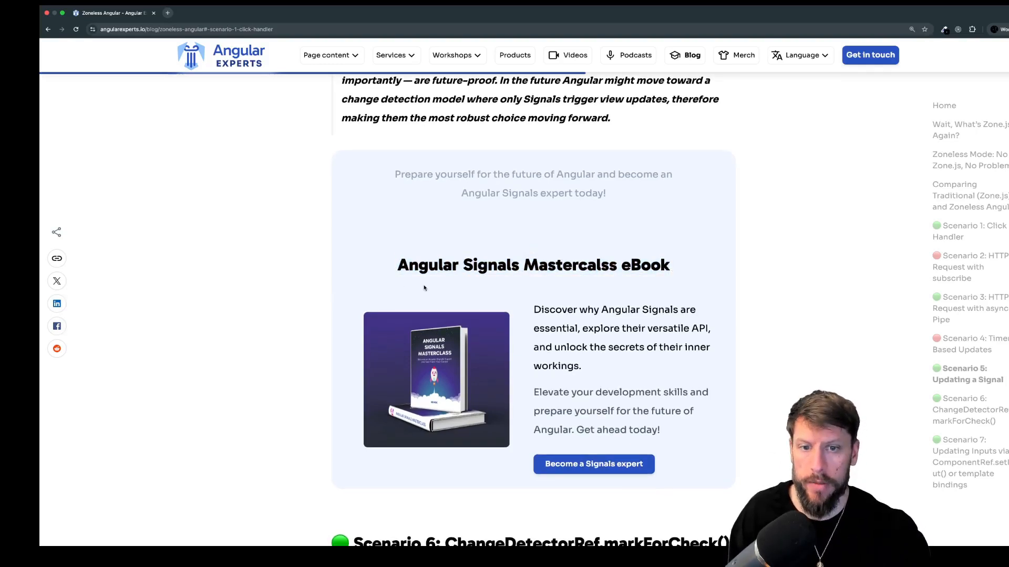
pyautogui.scroll(-3)
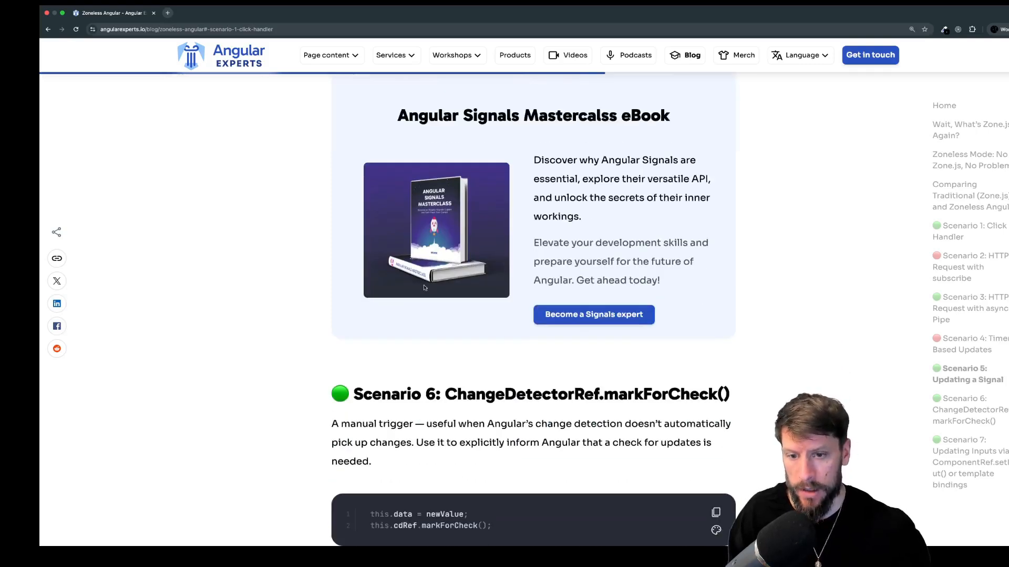
pyautogui.scroll(-3)
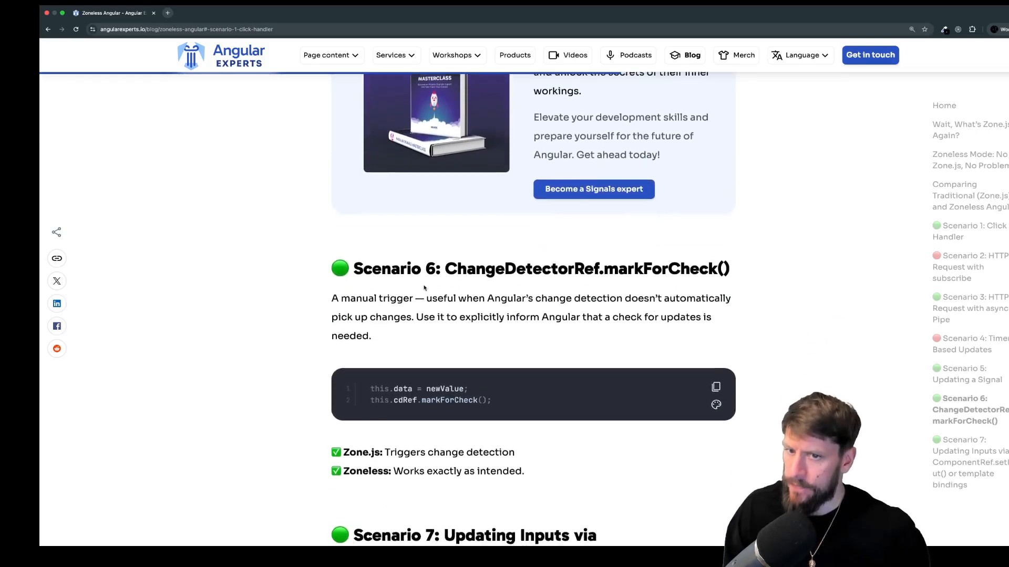
pyautogui.scroll(-3)
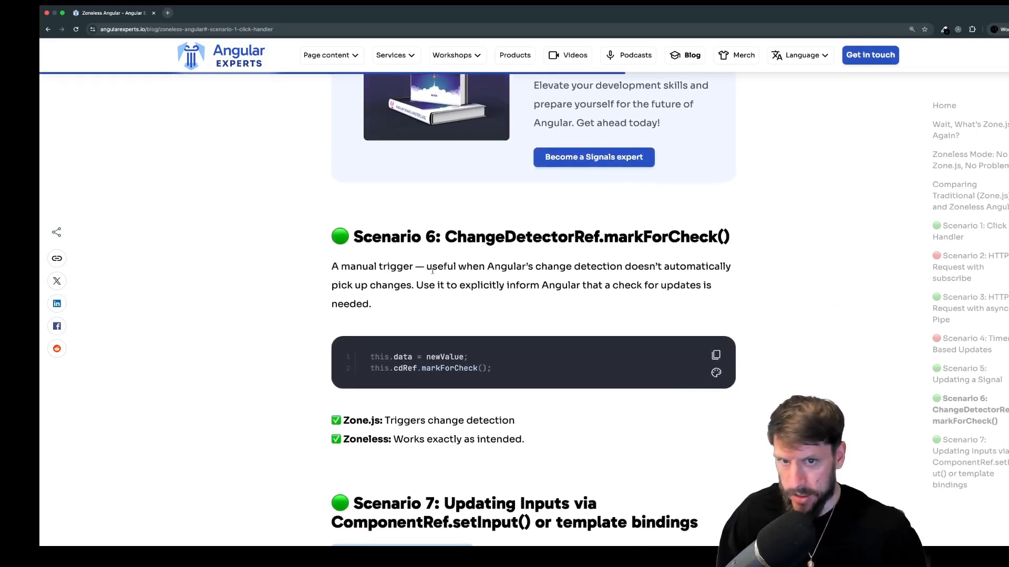
pyautogui.scroll(-3)
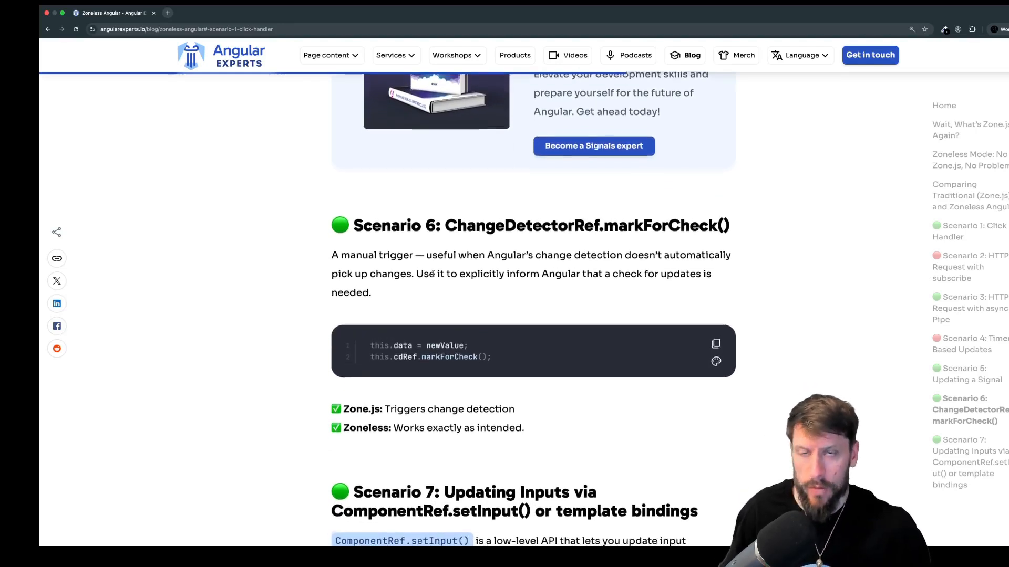
pyautogui.scroll(-3)
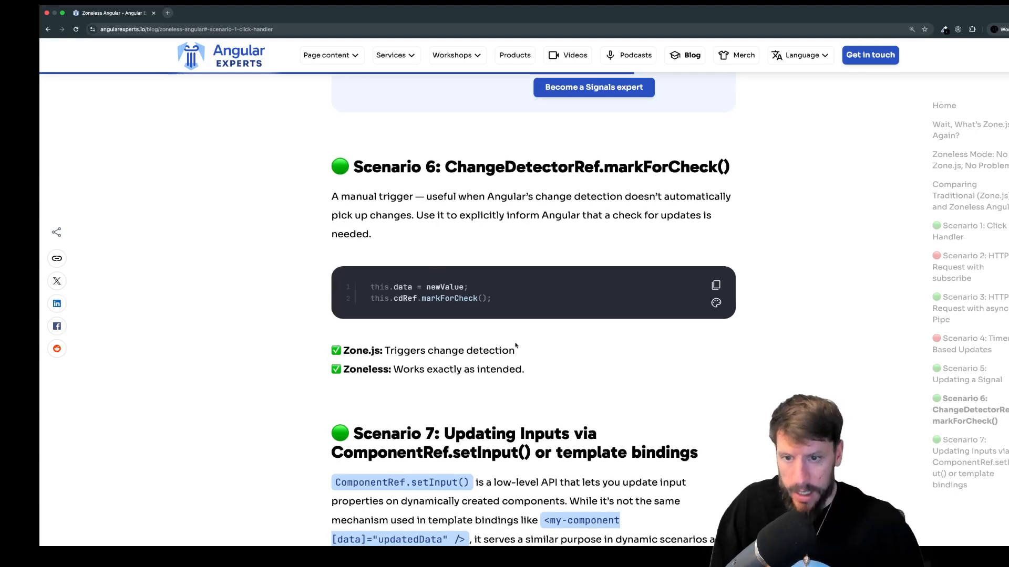
pyautogui.scroll(-3)
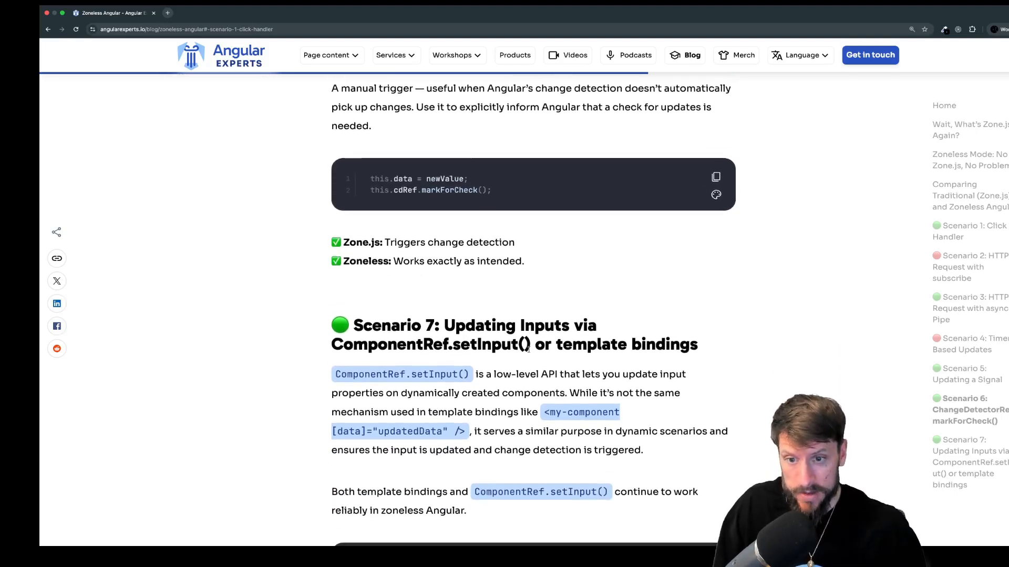
pyautogui.scroll(-3)
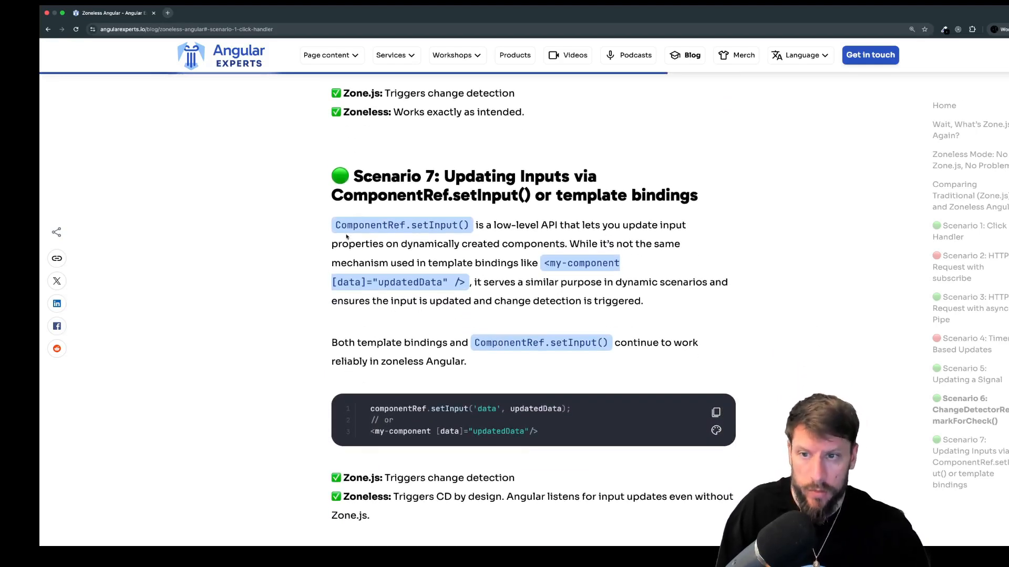
pyautogui.moveTo(321, 320)
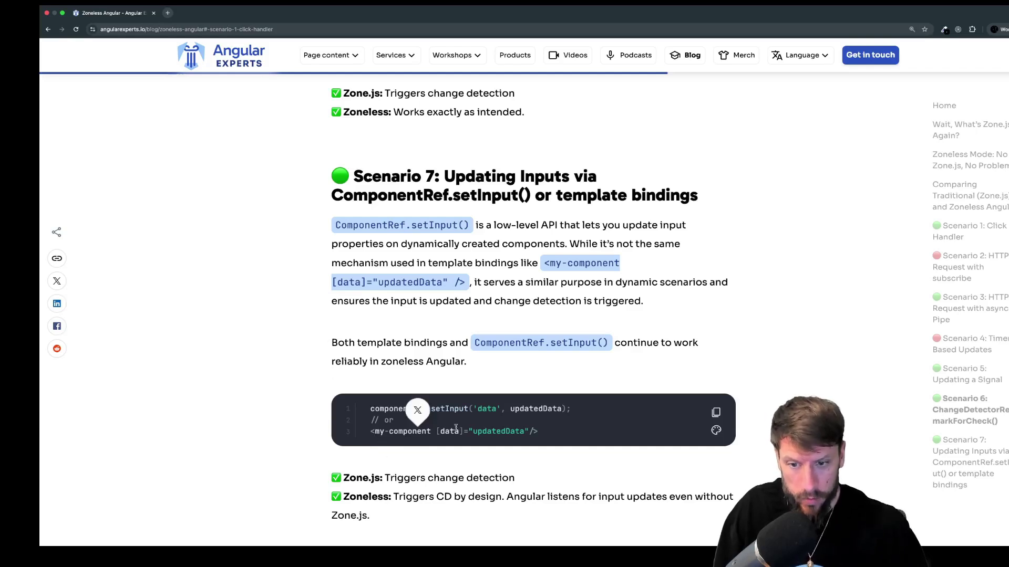
pyautogui.scroll(-3)
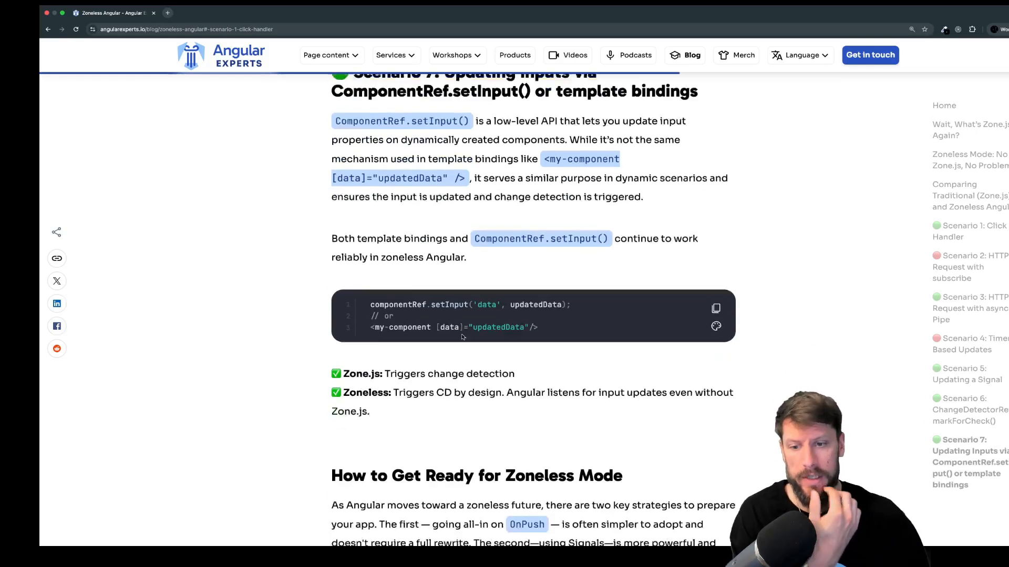
pyautogui.scroll(-3)
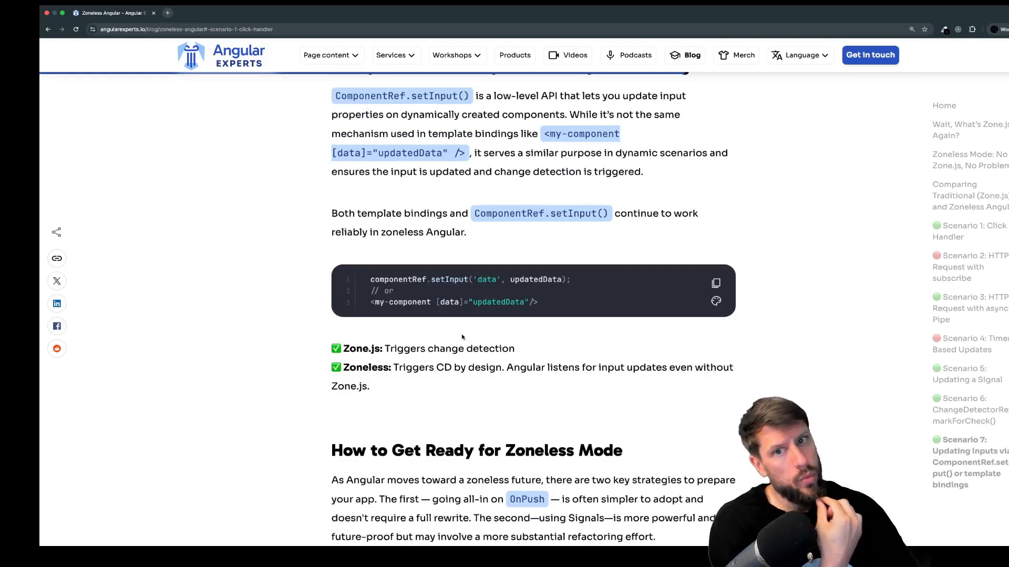
# Scroll back up to revisit Scenarios 2–4, then return to the OnPush and Signals readiness tips.
pyautogui.scroll(-3)
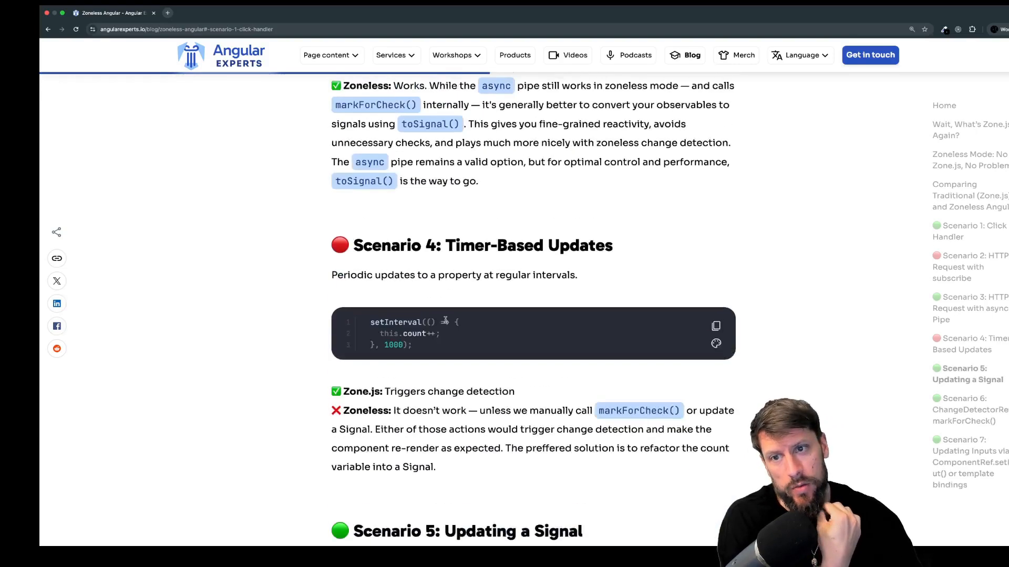
pyautogui.scroll(3)
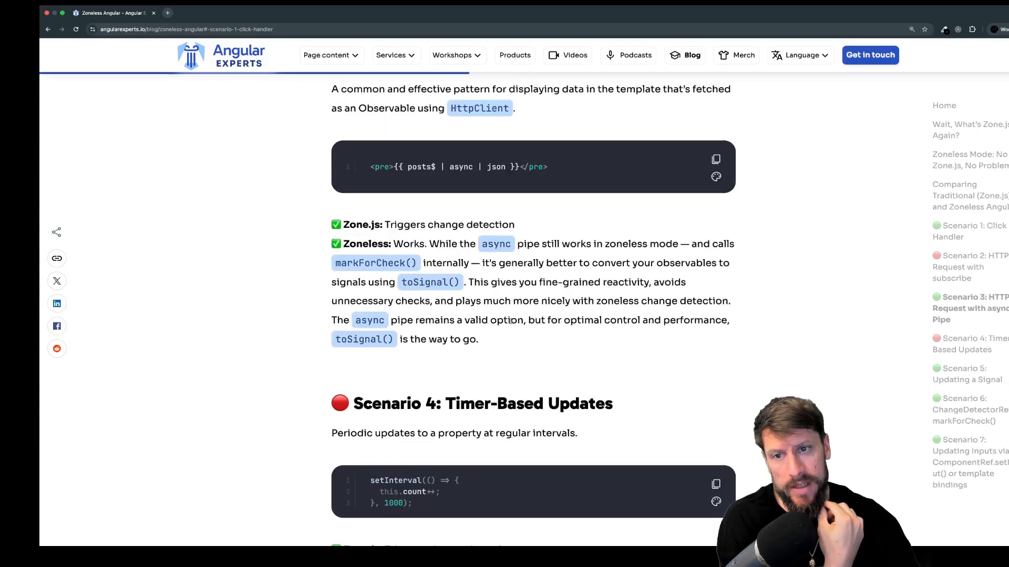
pyautogui.scroll(3)
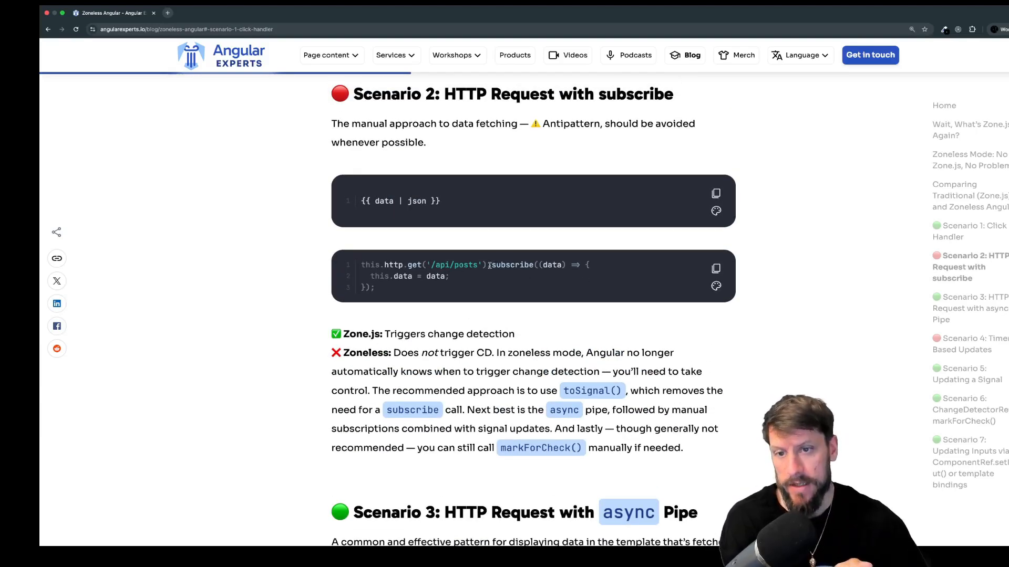
pyautogui.scroll(-3)
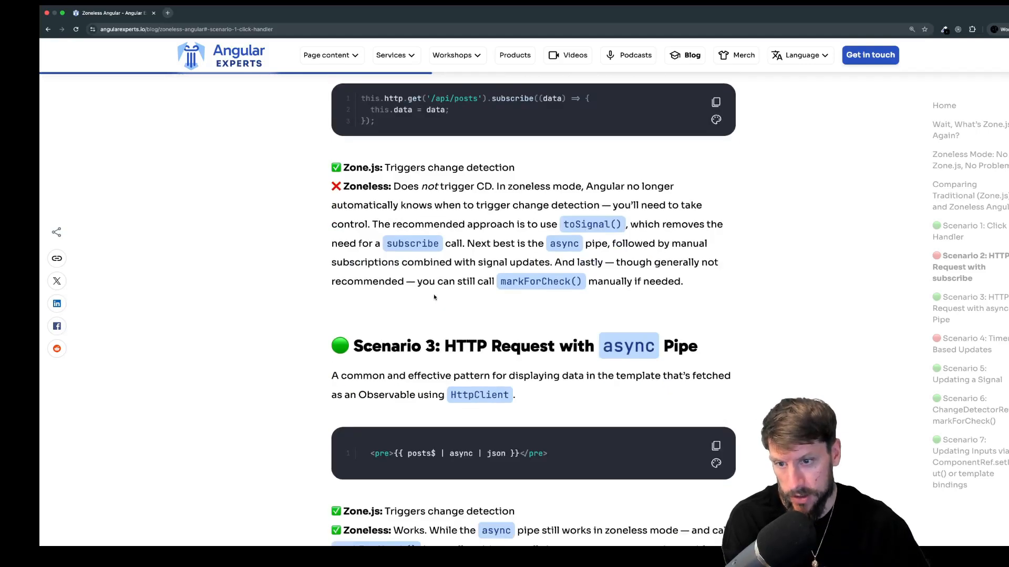
pyautogui.scroll(-3)
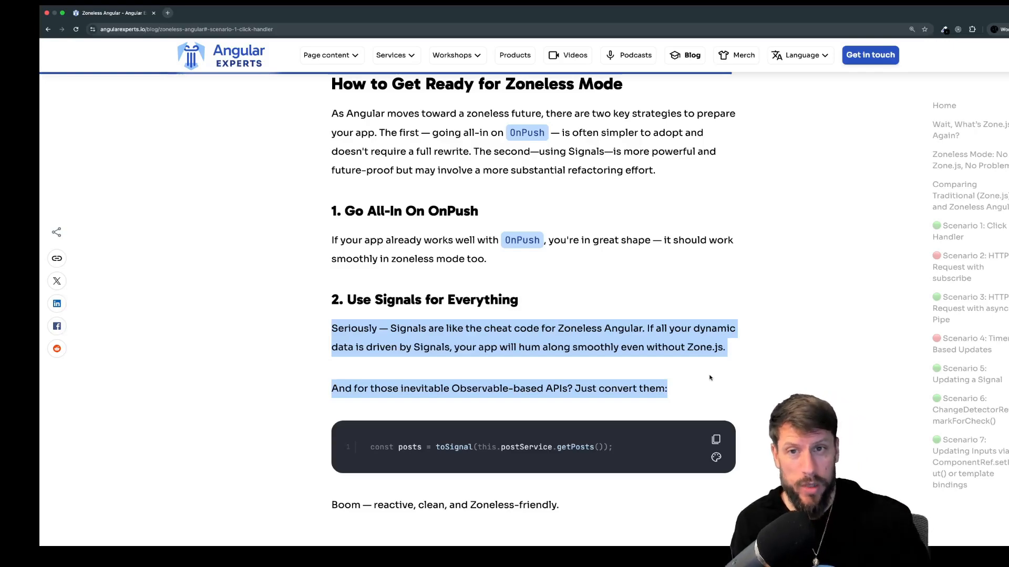
pyautogui.scroll(-3)
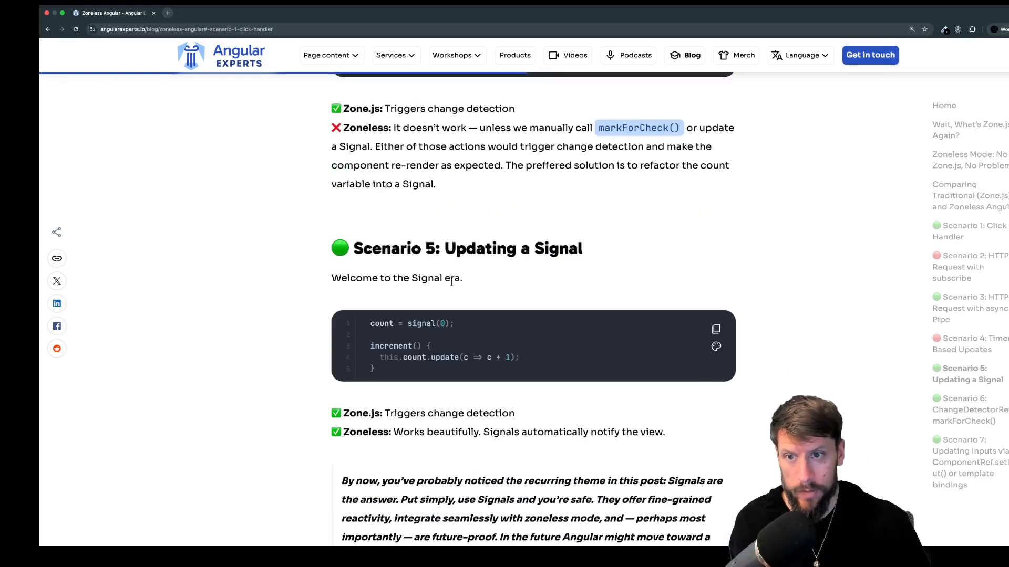
pyautogui.scroll(3)
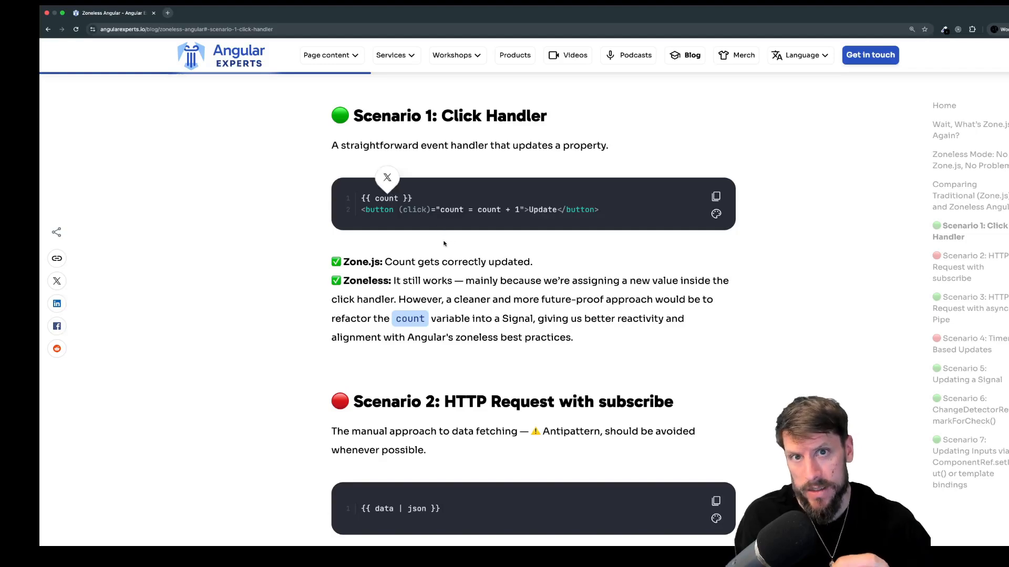
pyautogui.scroll(-3)
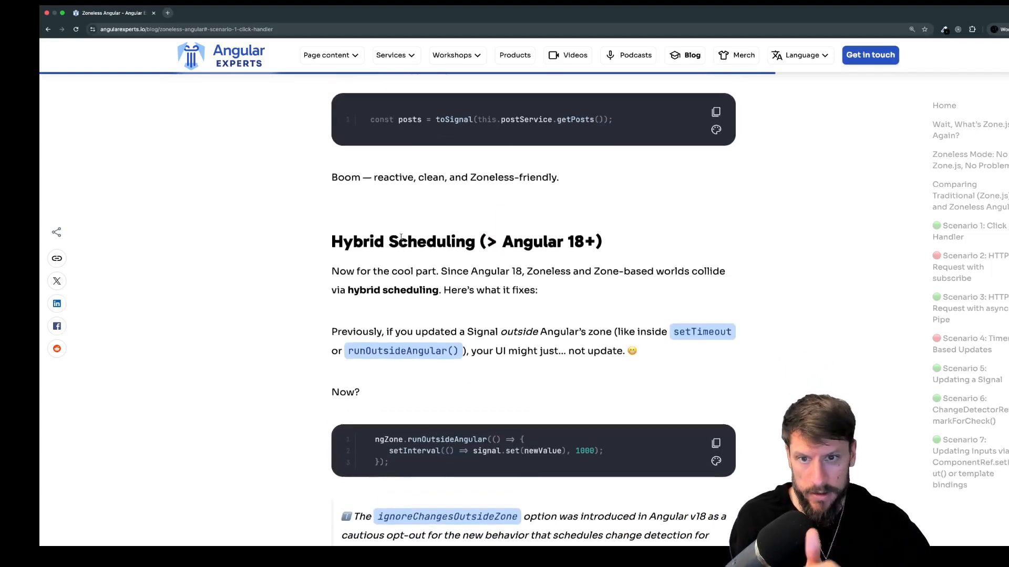
pyautogui.scroll(3)
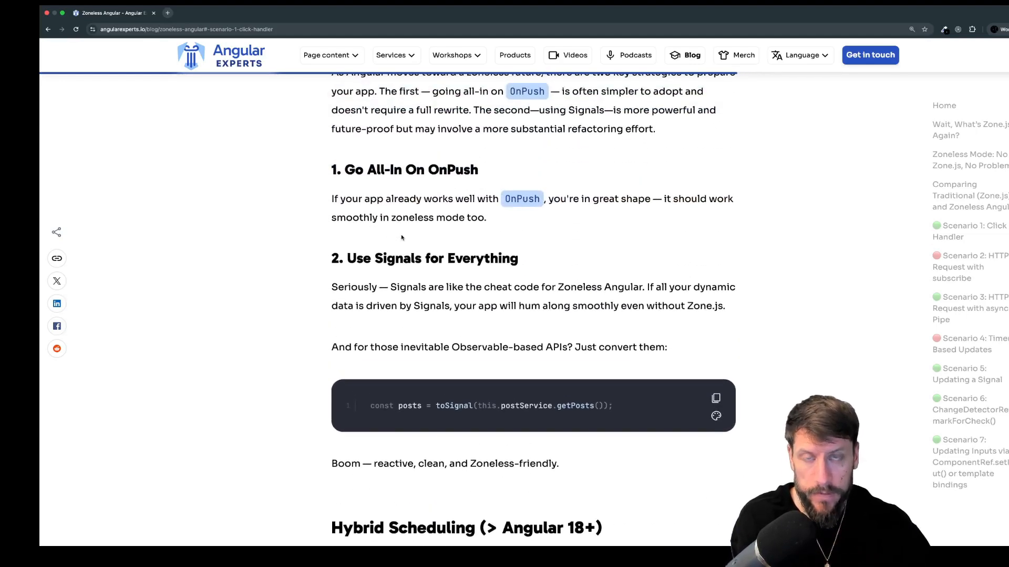
pyautogui.scroll(-3)
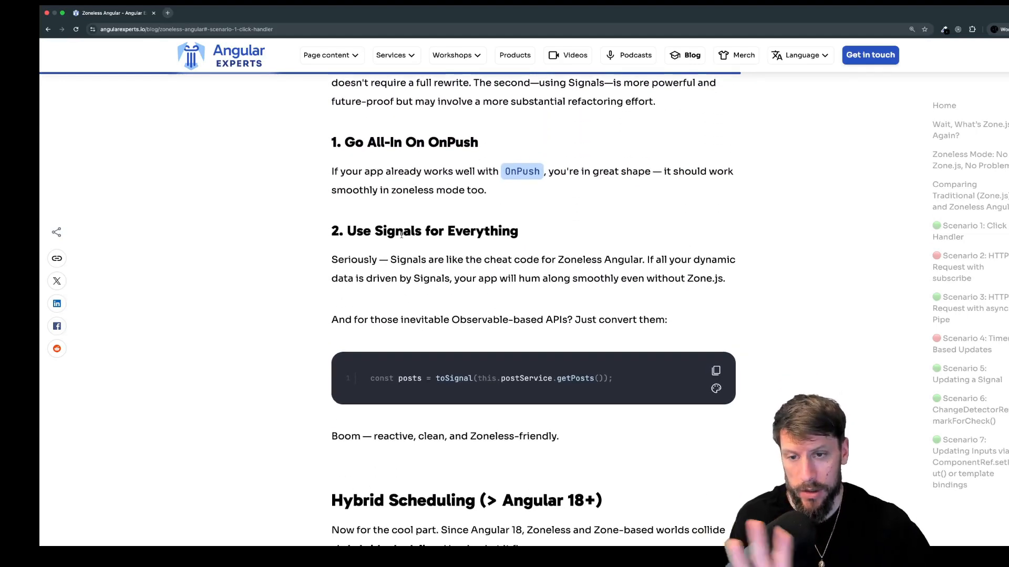
# Scroll to the Hybrid Scheduling section's runOutsideAngular example and its 'Works perfectly' verdict.
pyautogui.scroll(-3)
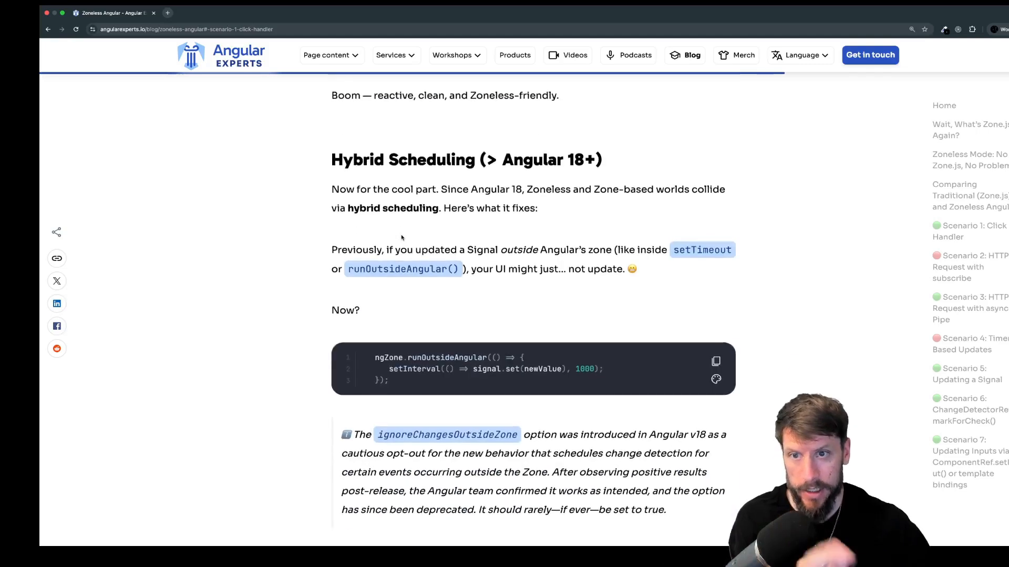
pyautogui.scroll(-3)
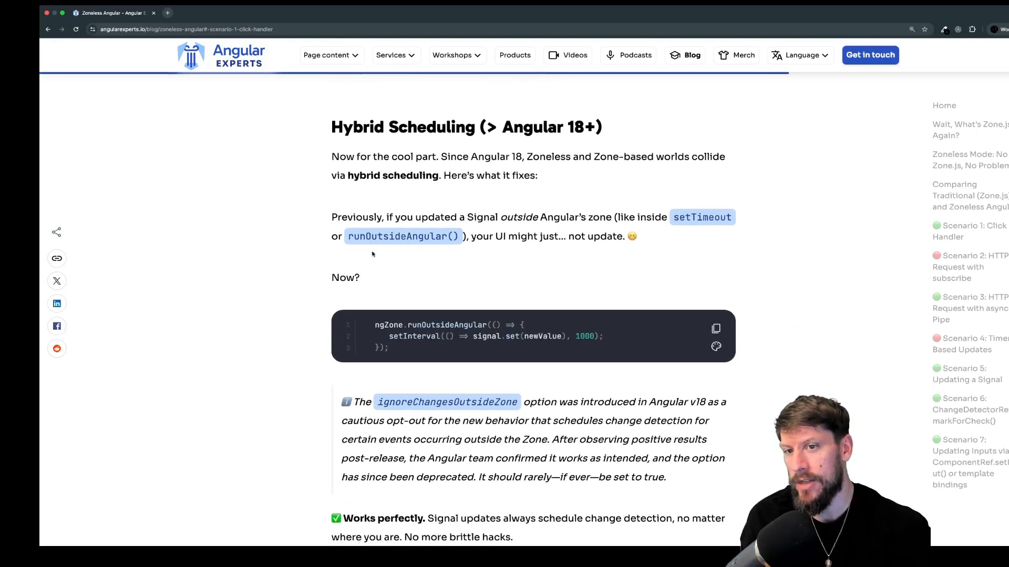
pyautogui.scroll(3)
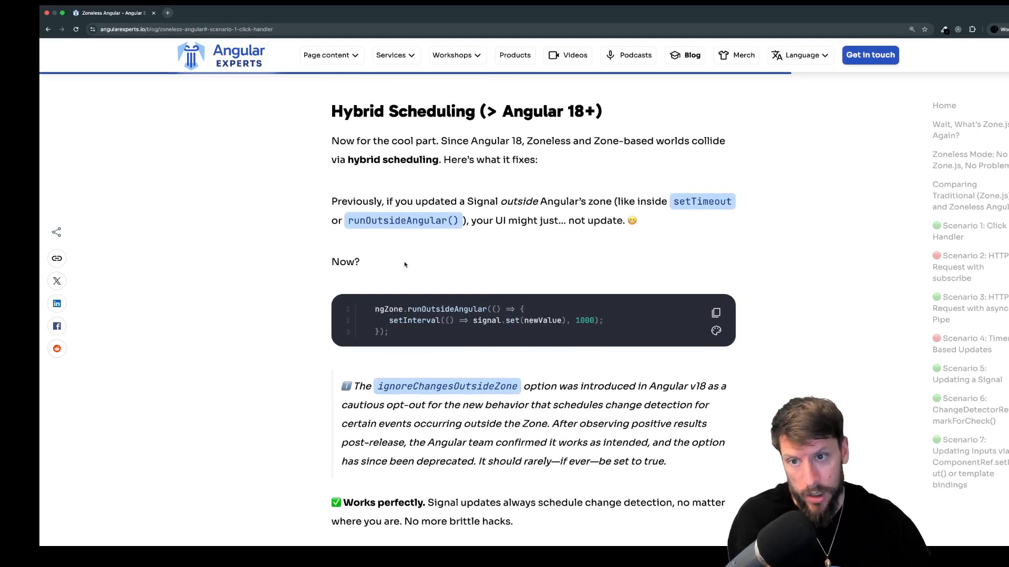
pyautogui.scroll(-3)
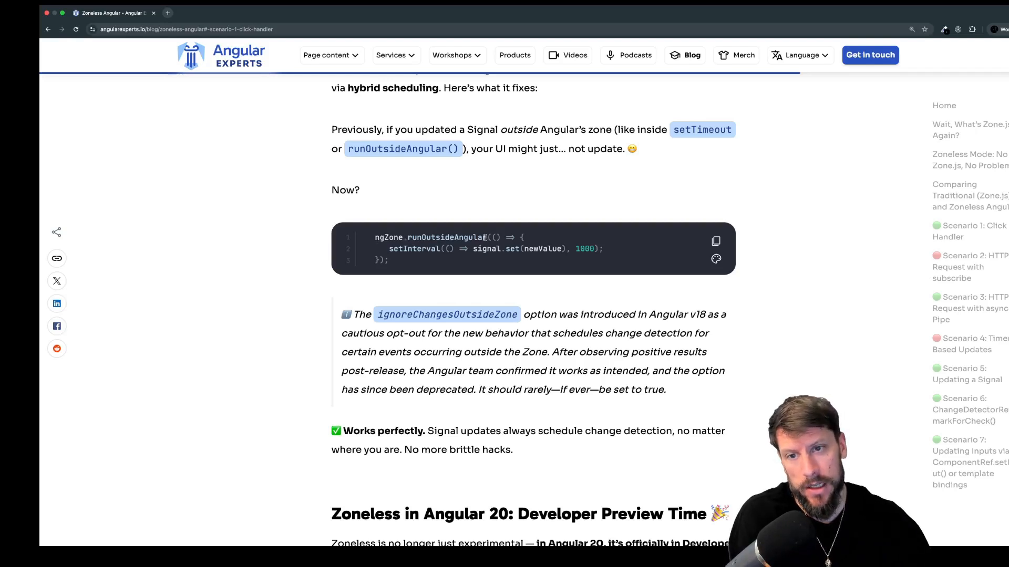
pyautogui.moveTo(424, 302)
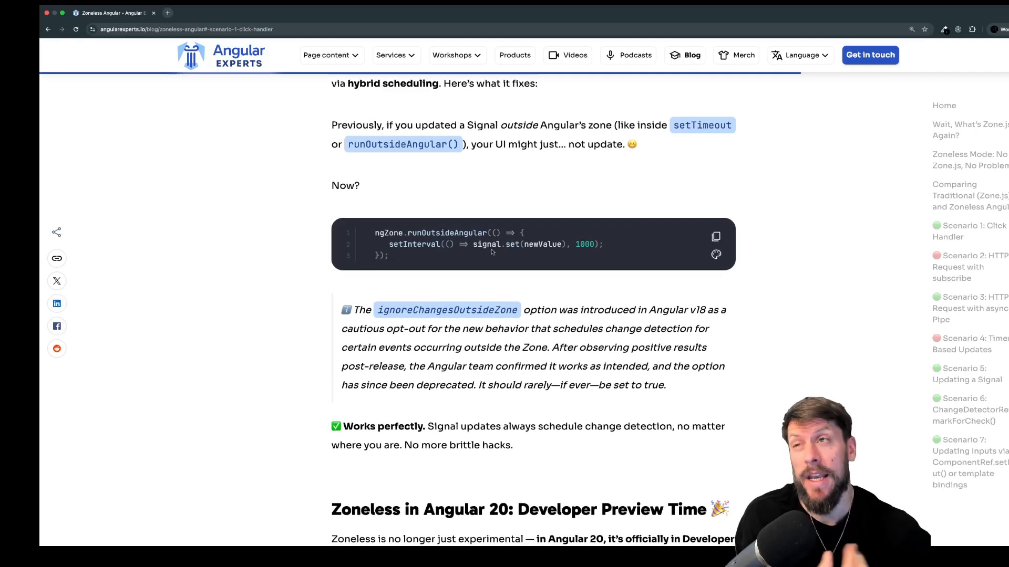
pyautogui.scroll(-3)
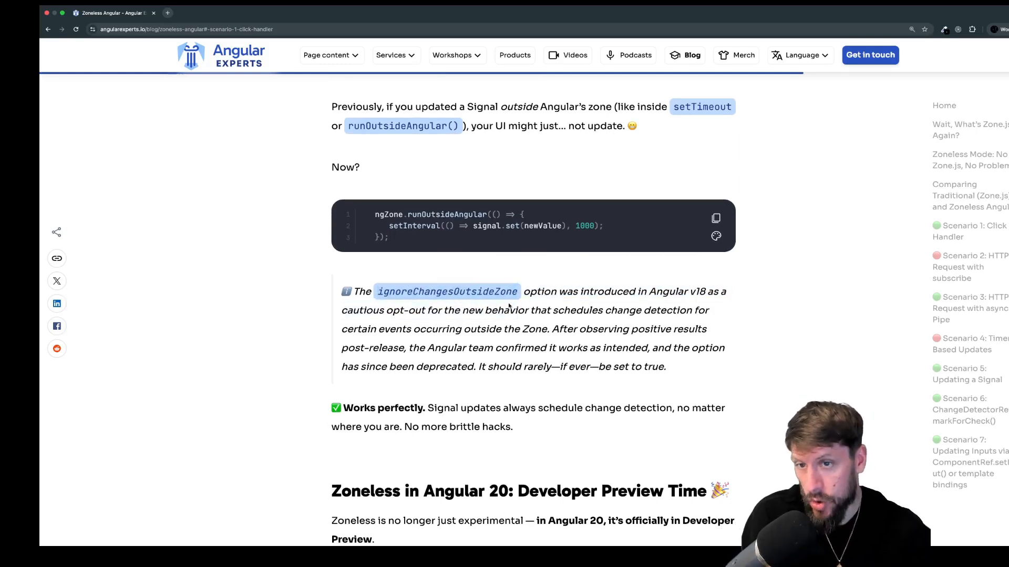
pyautogui.moveTo(470, 239)
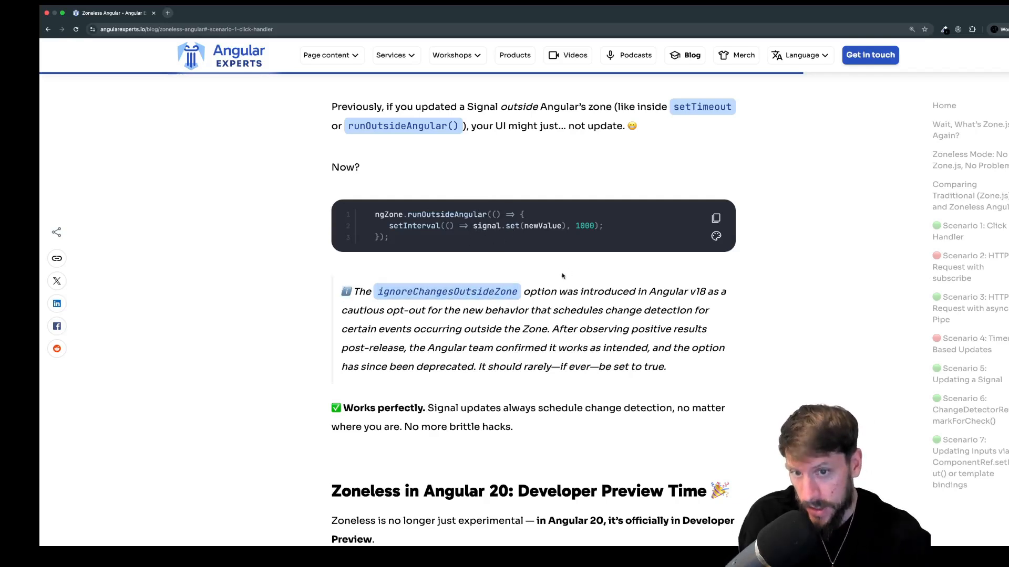
pyautogui.moveTo(547, 324)
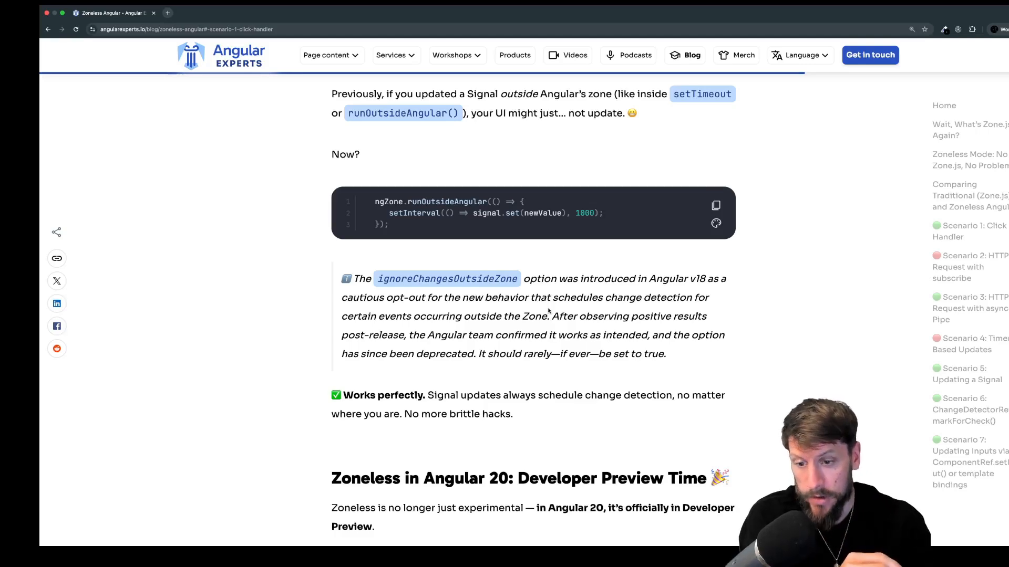
# Scroll to 'Zoneless in Angular 20: Developer Preview Time' with its SSR and error-handling points.
pyautogui.scroll(-3)
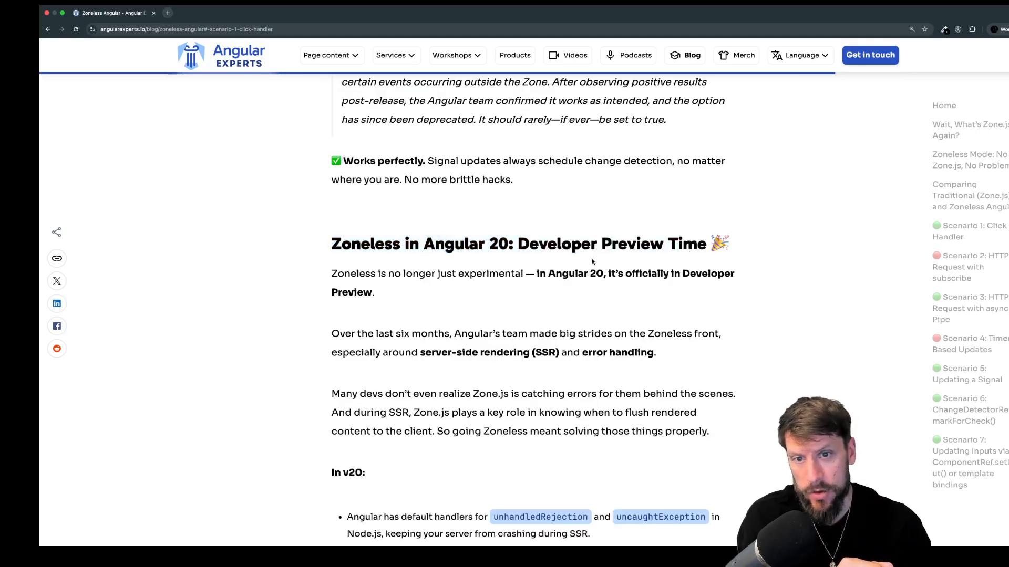
pyautogui.scroll(-3)
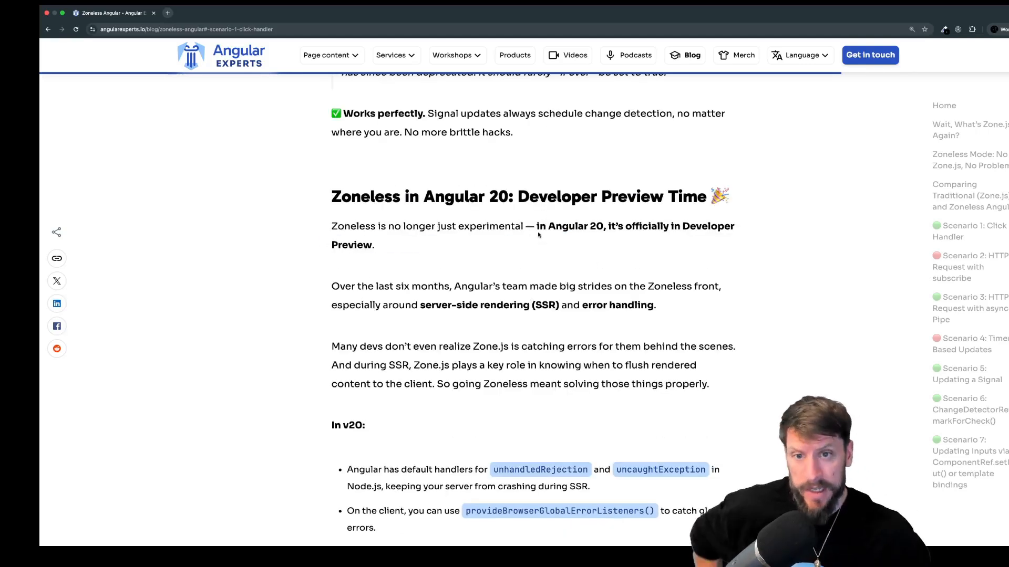
pyautogui.moveTo(538, 229)
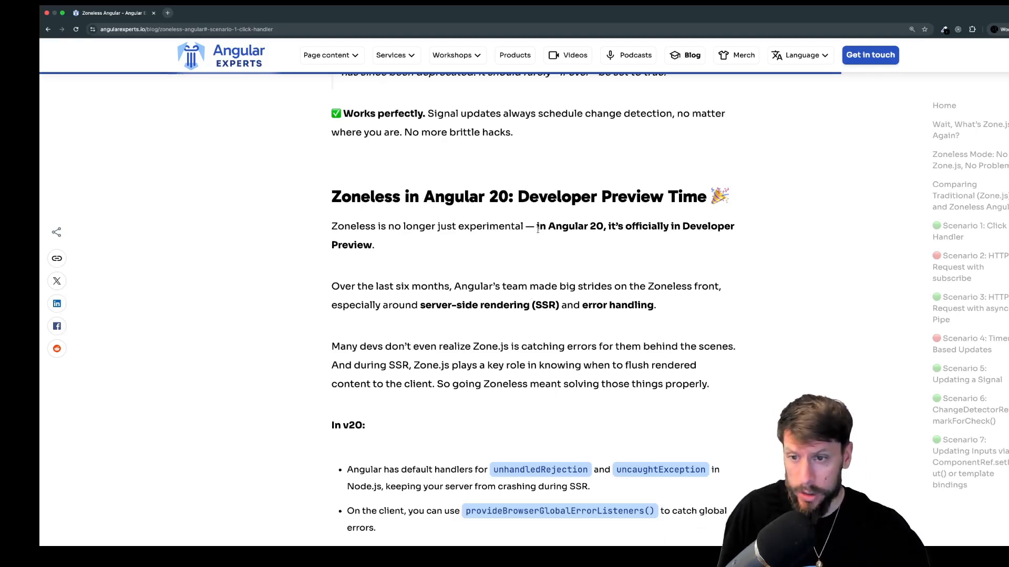
pyautogui.moveTo(675, 313)
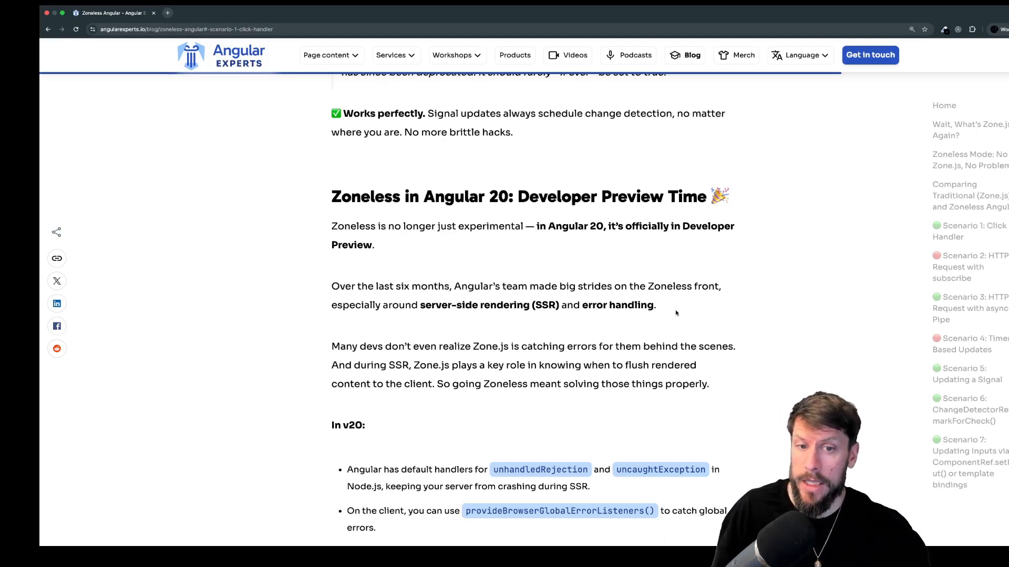